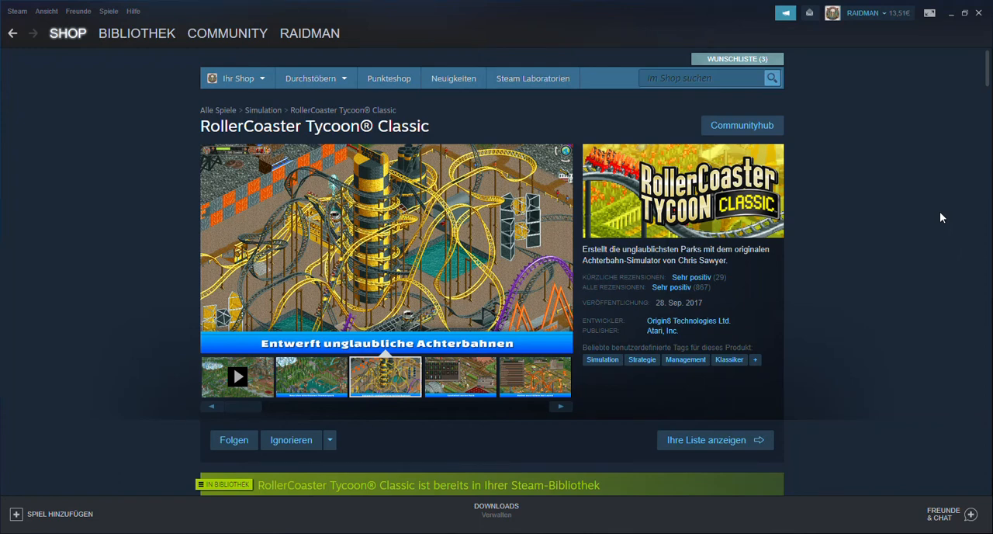
mouse_move(936, 215)
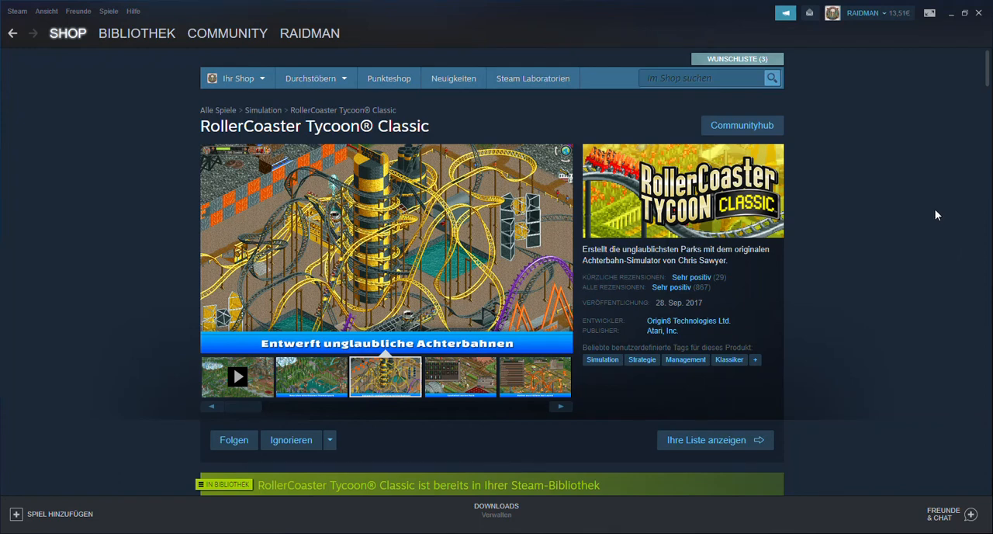
Preview the 'Haltet eure Gäste bei Laune' screenshot, then 'Baut den allerbesten Themenpark'.
click(460, 376)
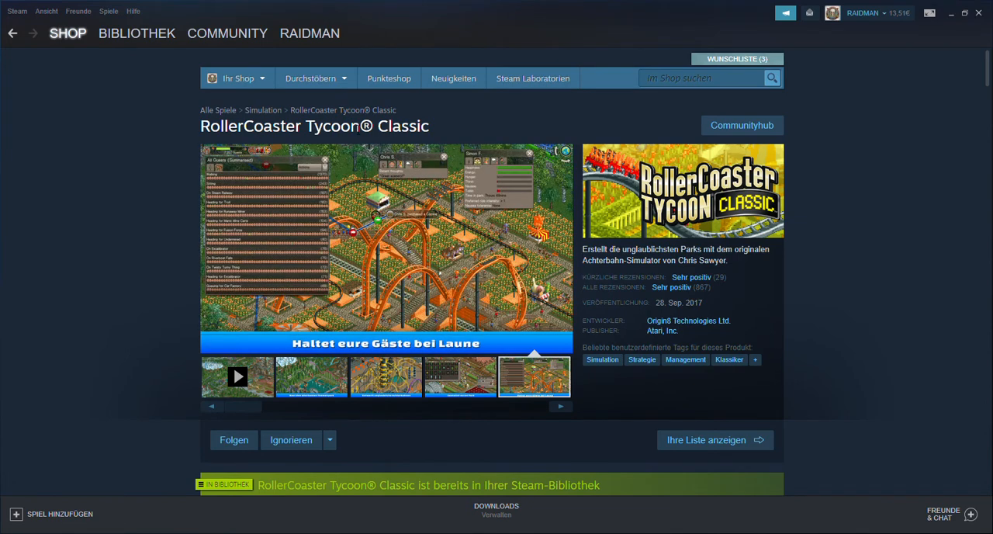
click(310, 376)
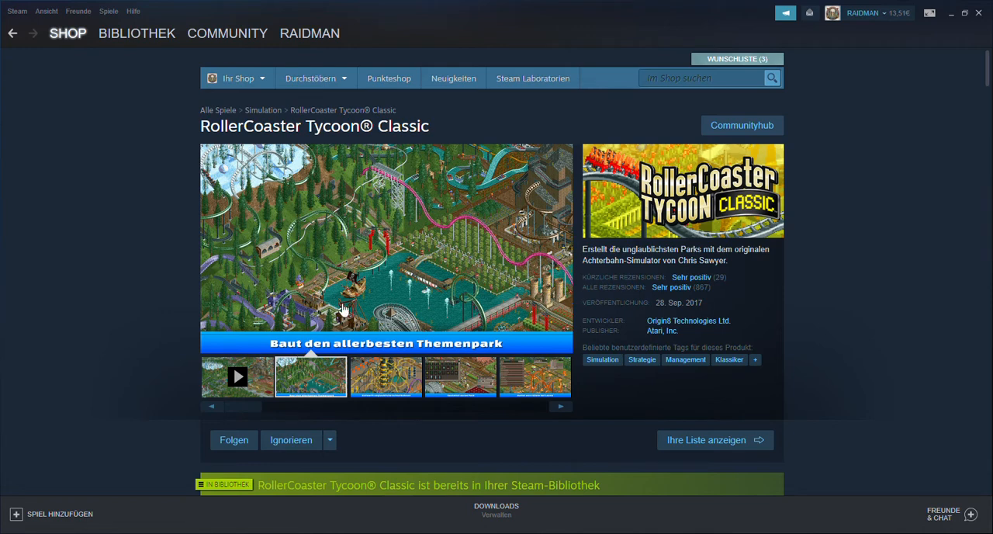
mouse_move(380, 239)
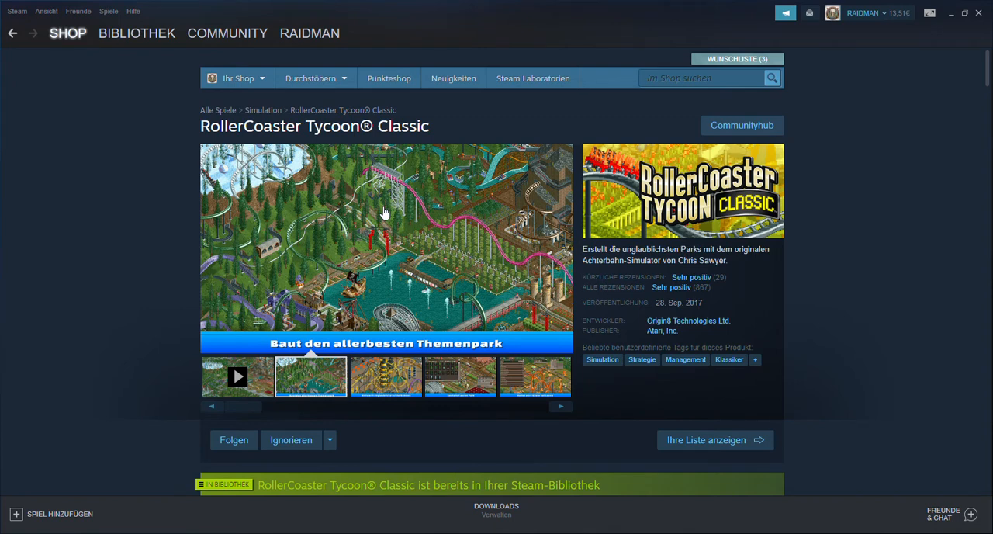
mouse_move(347, 235)
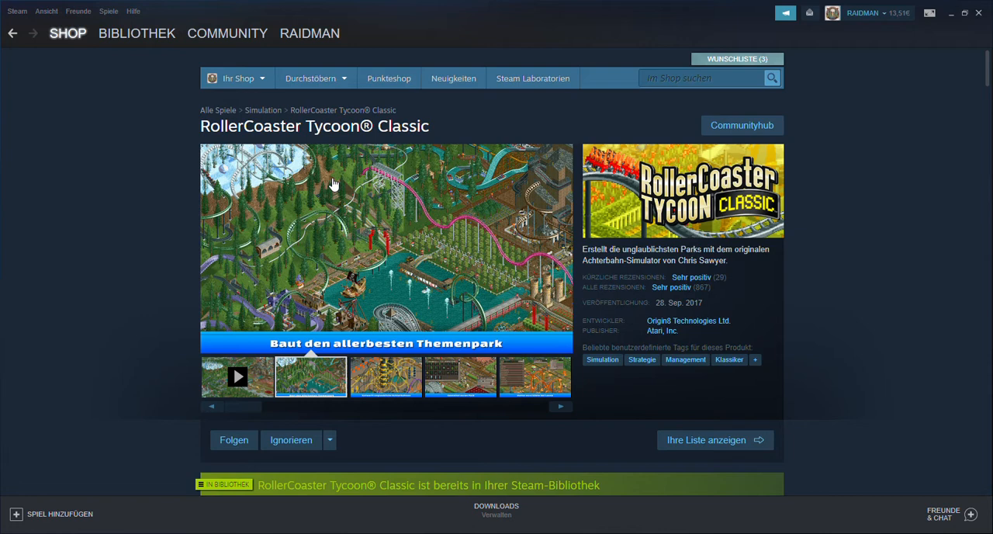
mouse_move(415, 289)
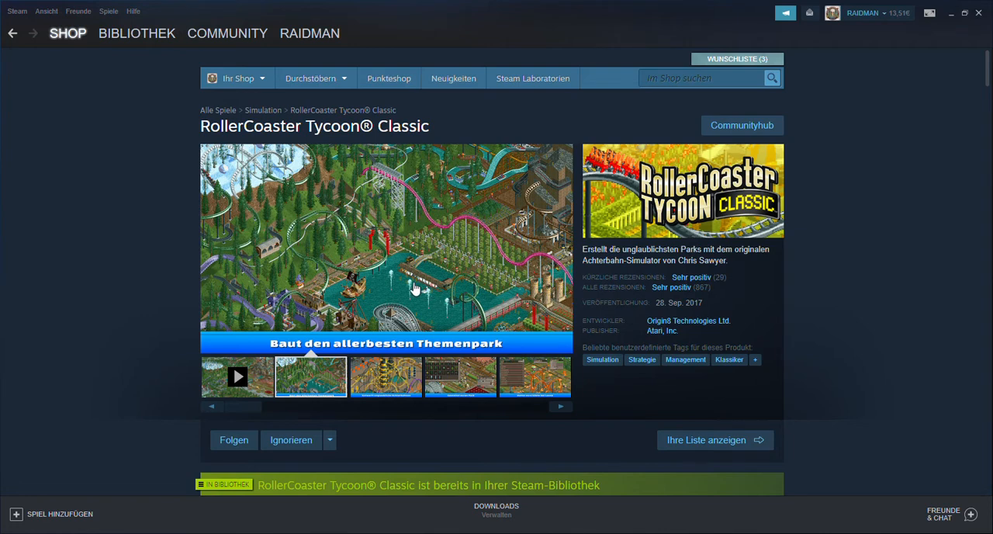
mouse_move(411, 286)
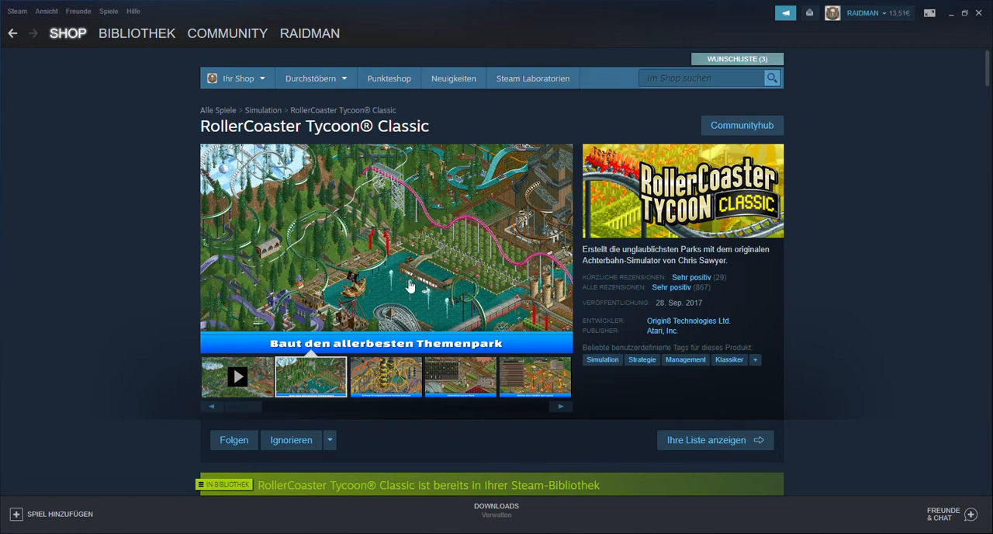
Preview 'Entwerft unglaubliche Achterbahnen', then 'Gestaltet euren Park' in the screenshot carousel.
scroll(down, 3)
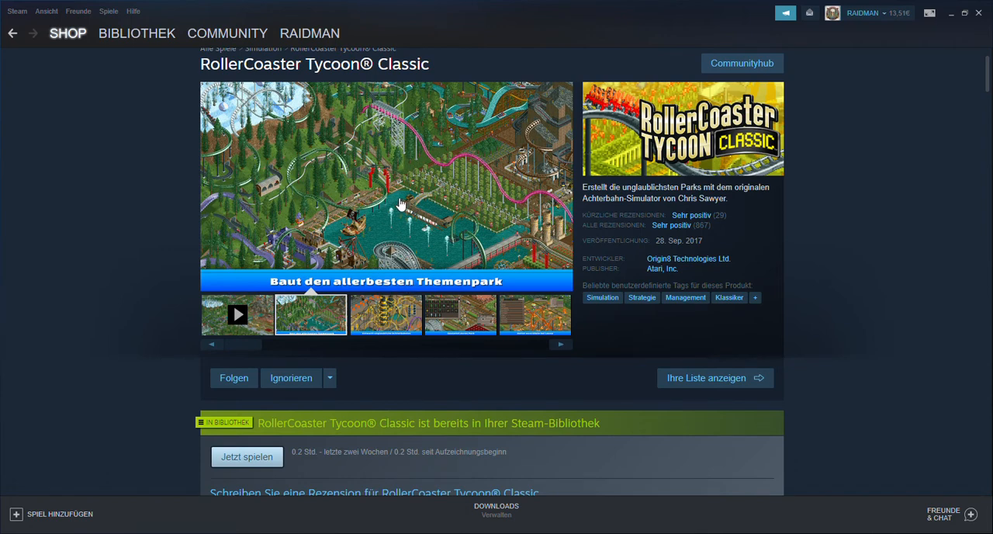
mouse_move(399, 204)
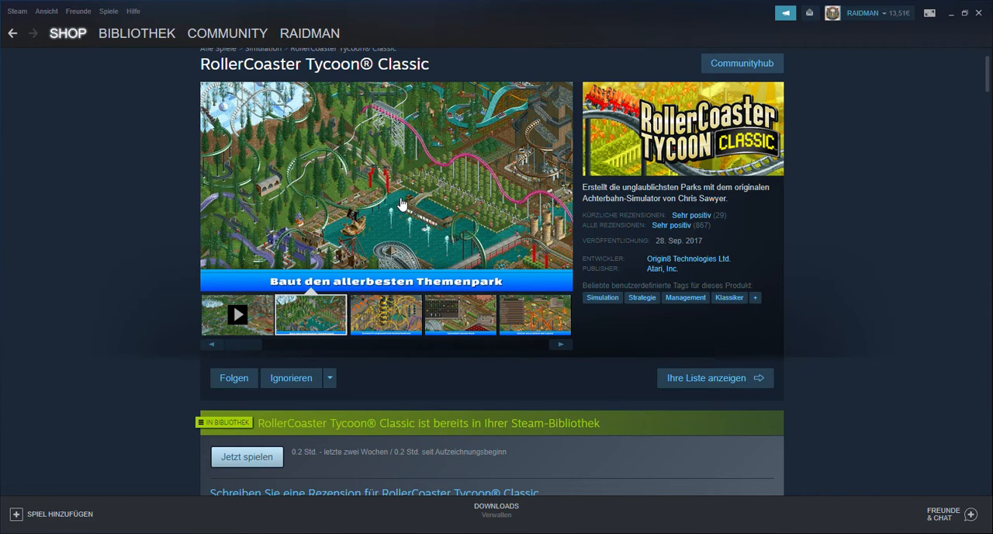
scroll(down, 3)
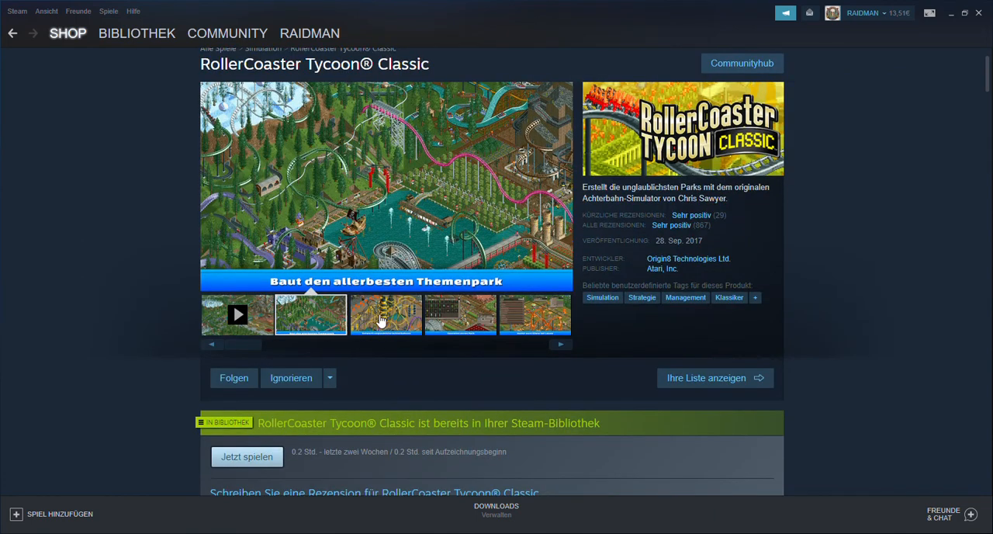
click(385, 314)
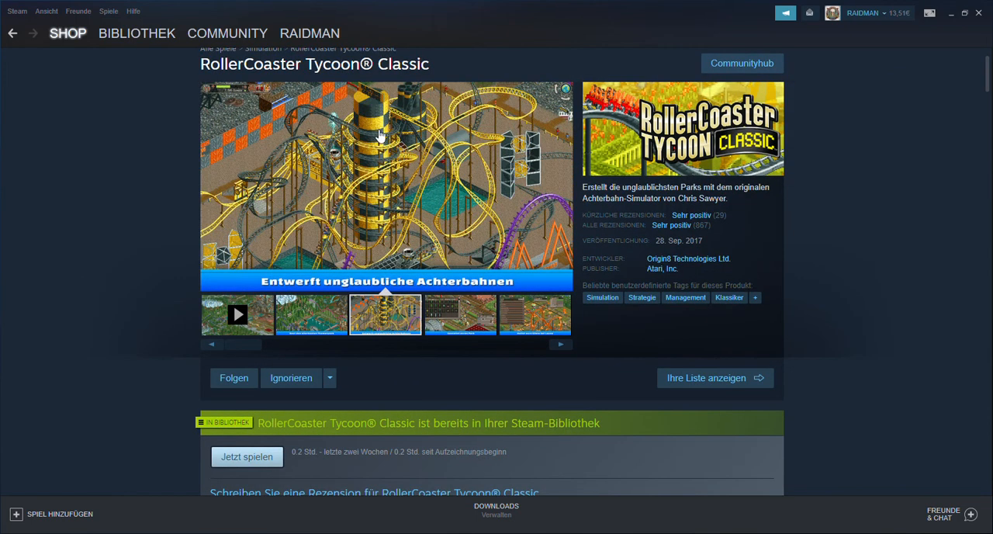
mouse_move(407, 161)
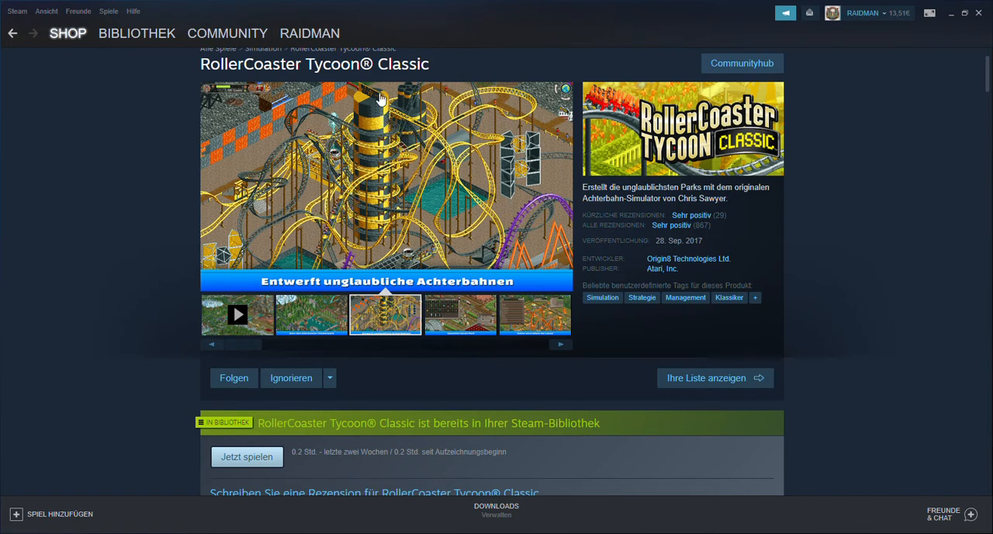
mouse_move(366, 173)
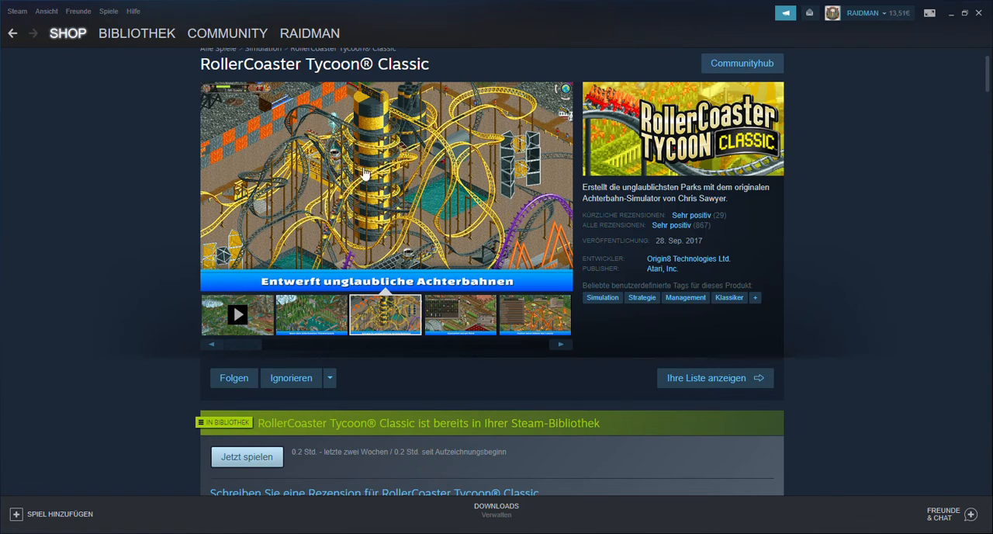
mouse_move(431, 159)
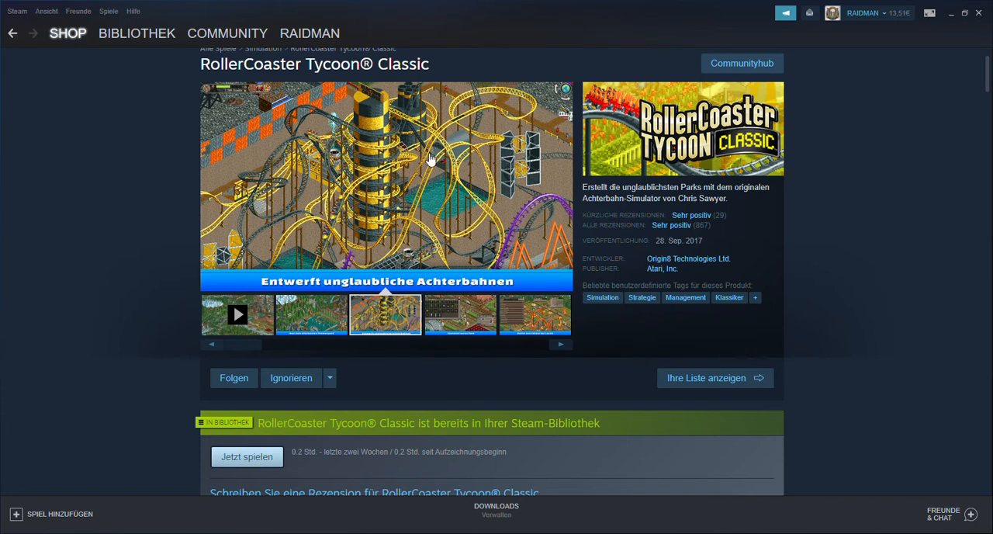
mouse_move(460, 320)
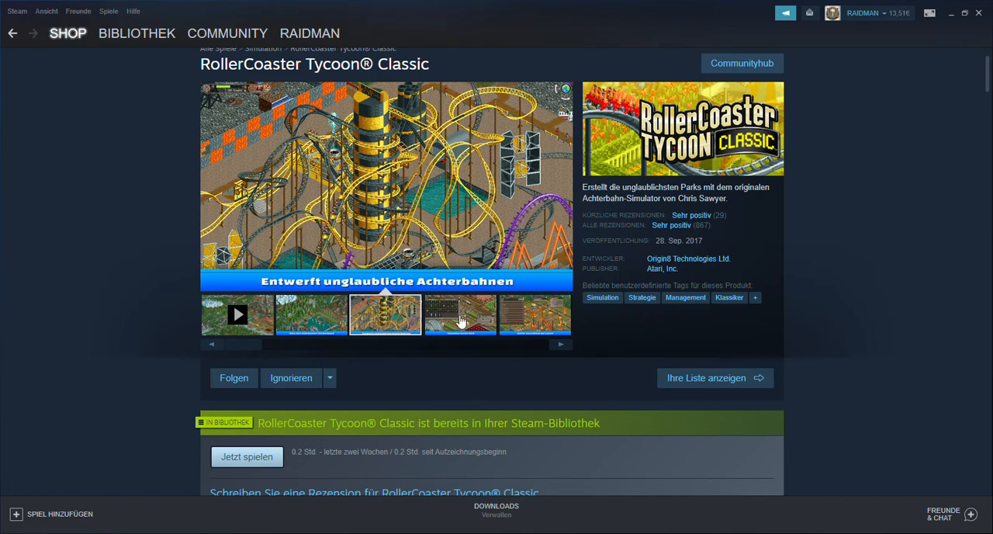
click(459, 314)
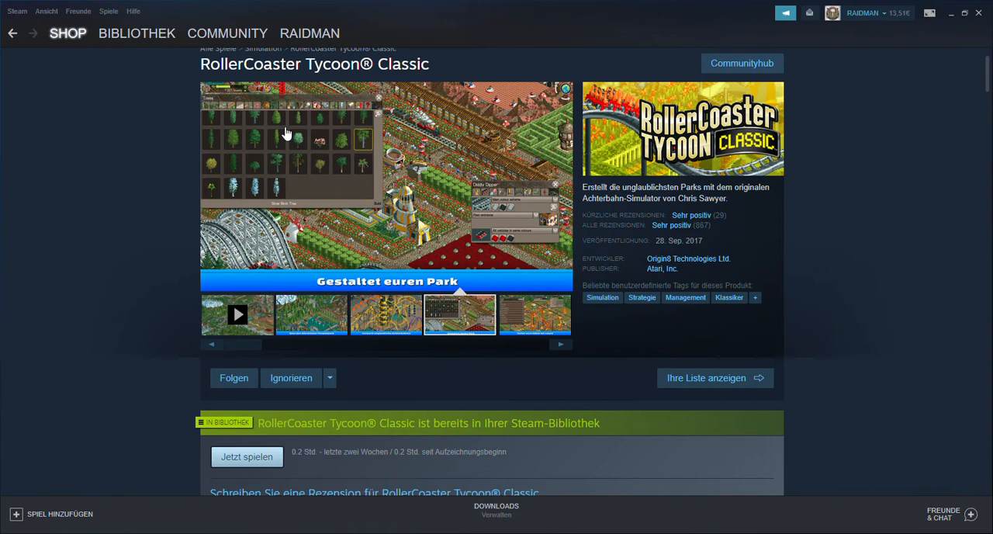
mouse_move(394, 144)
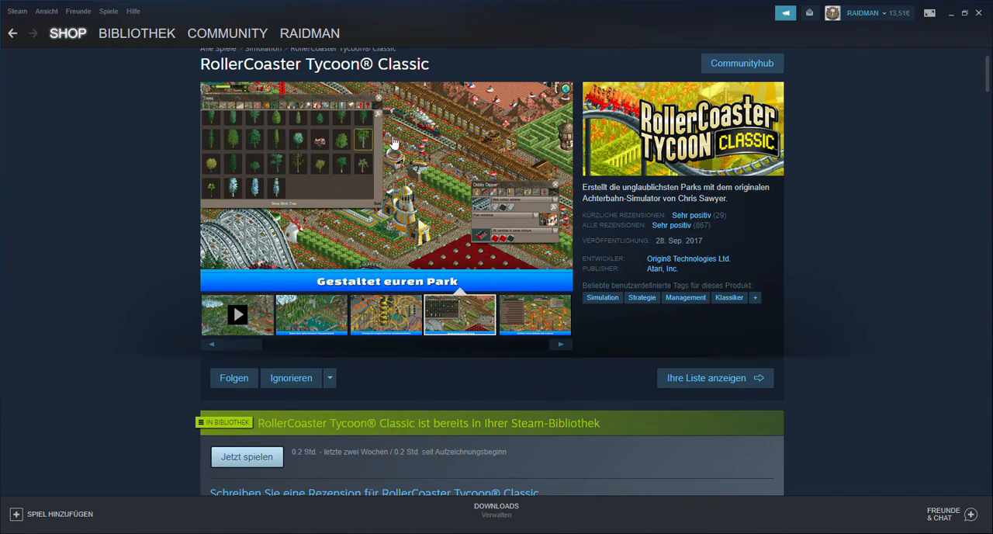
mouse_move(307, 128)
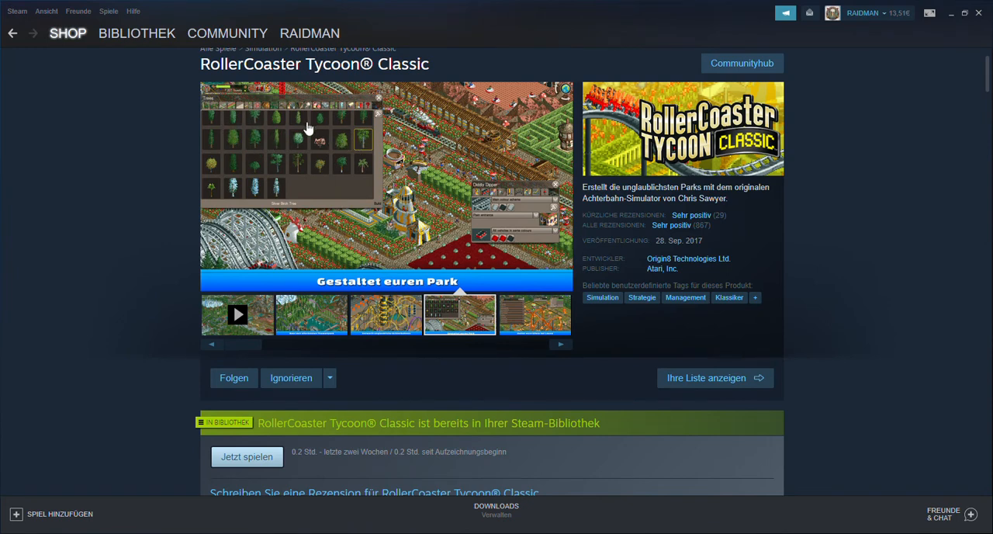
mouse_move(342, 195)
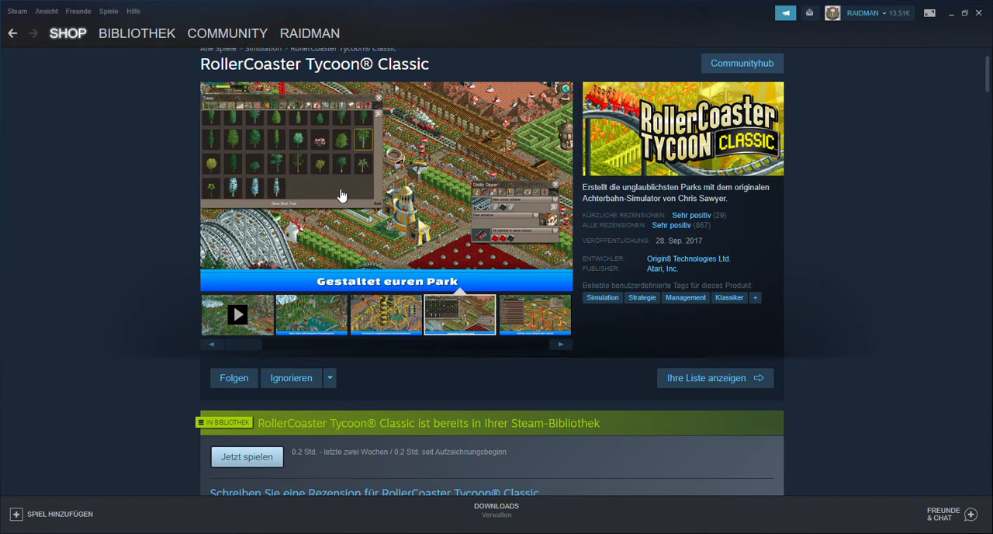
mouse_move(457, 136)
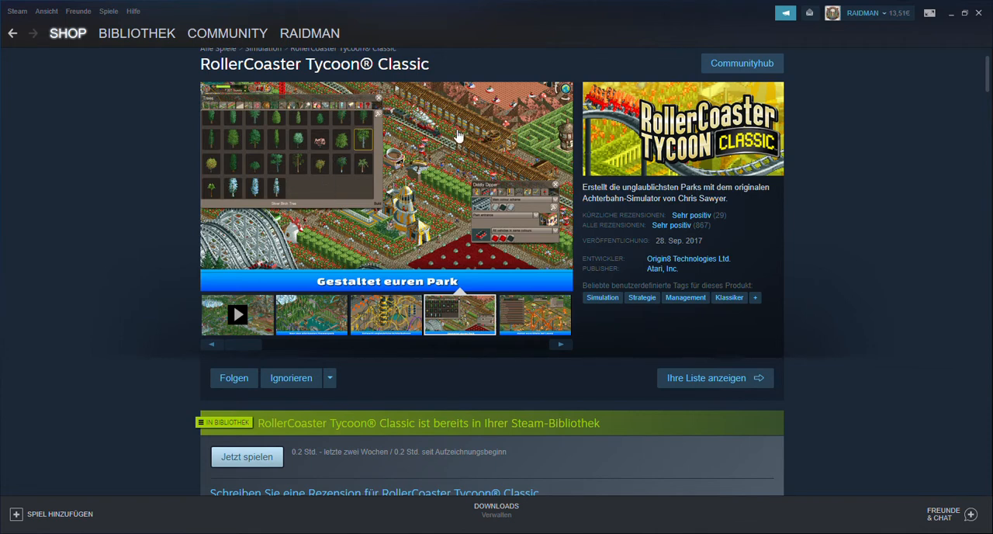
mouse_move(534, 322)
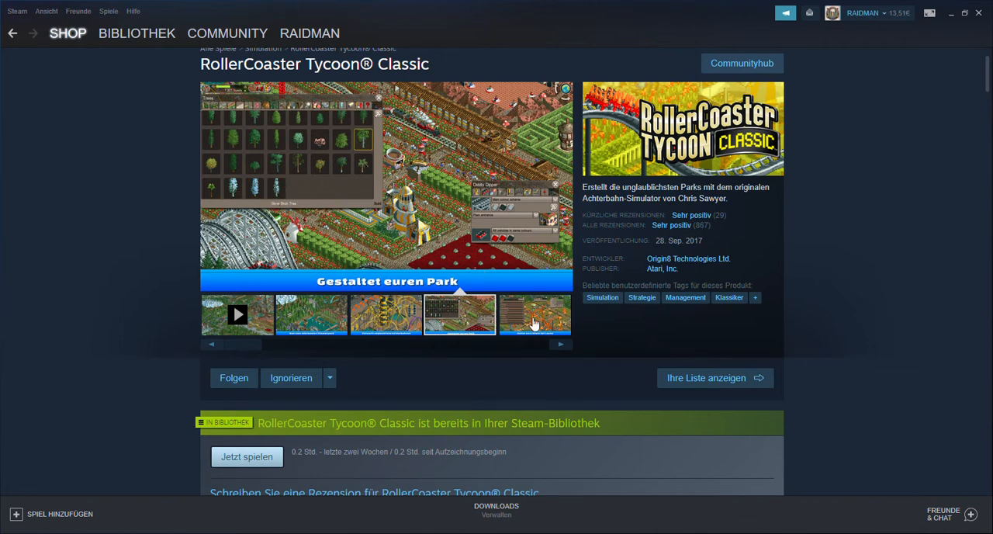
Preview 'Haltet eure Gäste bei Laune' and the 95 scenarios screenshots, then reach 'Über dieses Spiel'.
click(534, 314)
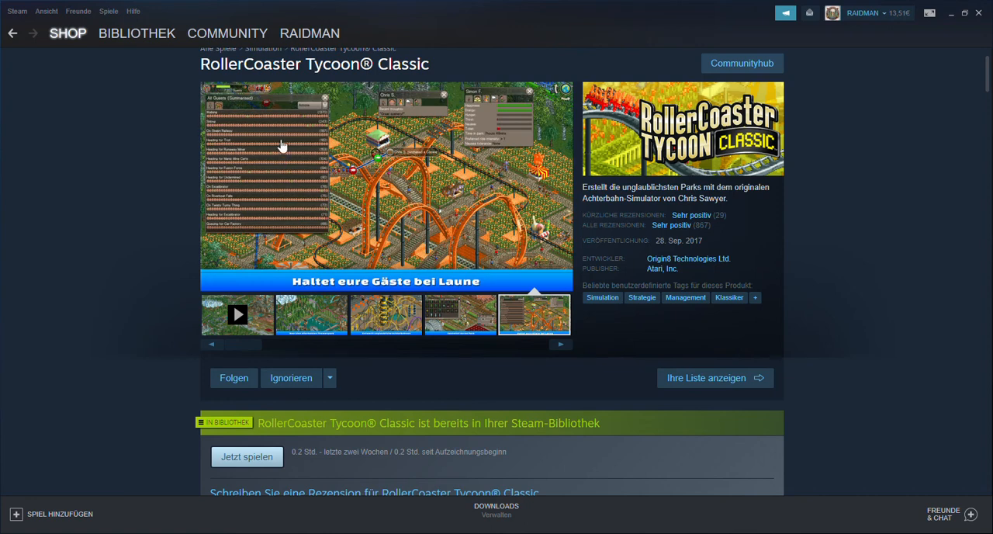
mouse_move(432, 124)
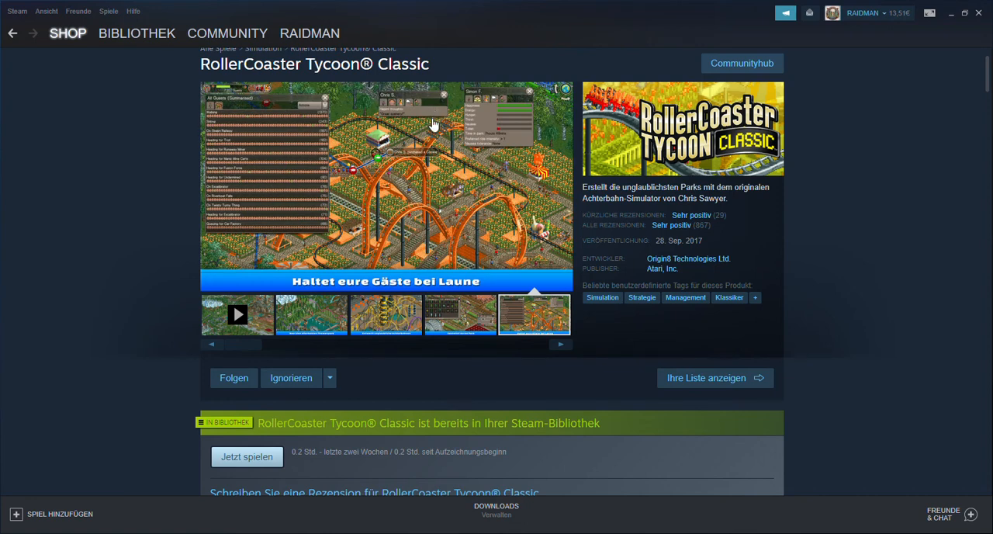
mouse_move(380, 252)
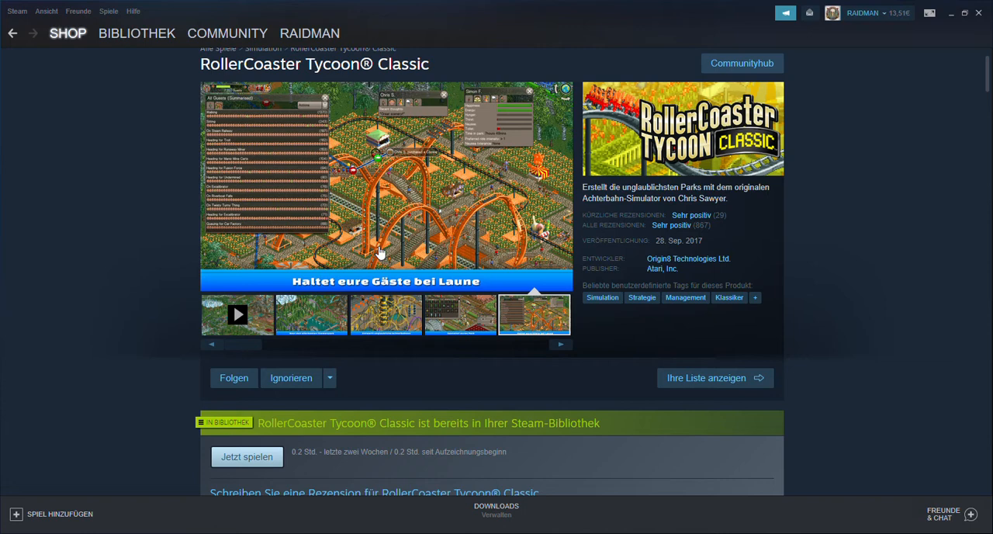
mouse_move(508, 210)
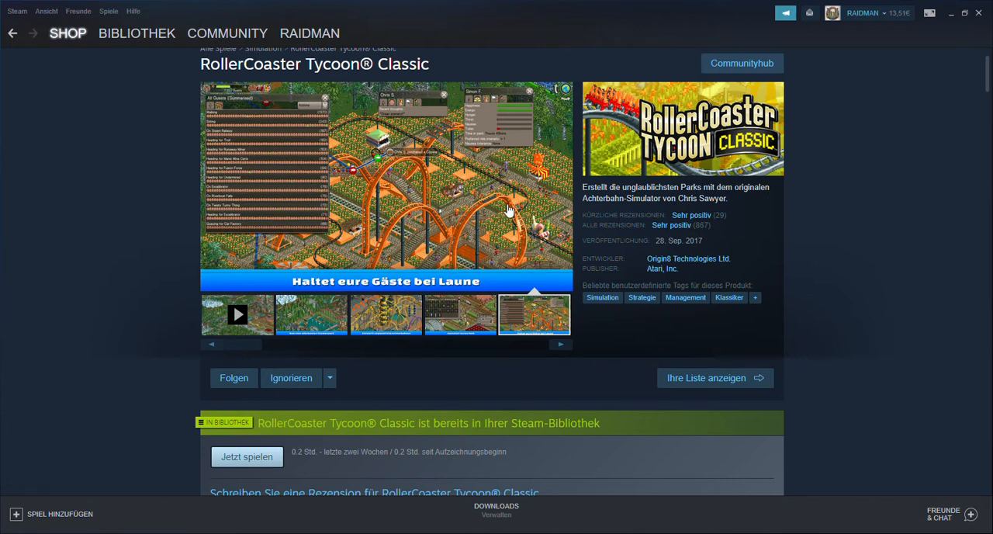
mouse_move(432, 127)
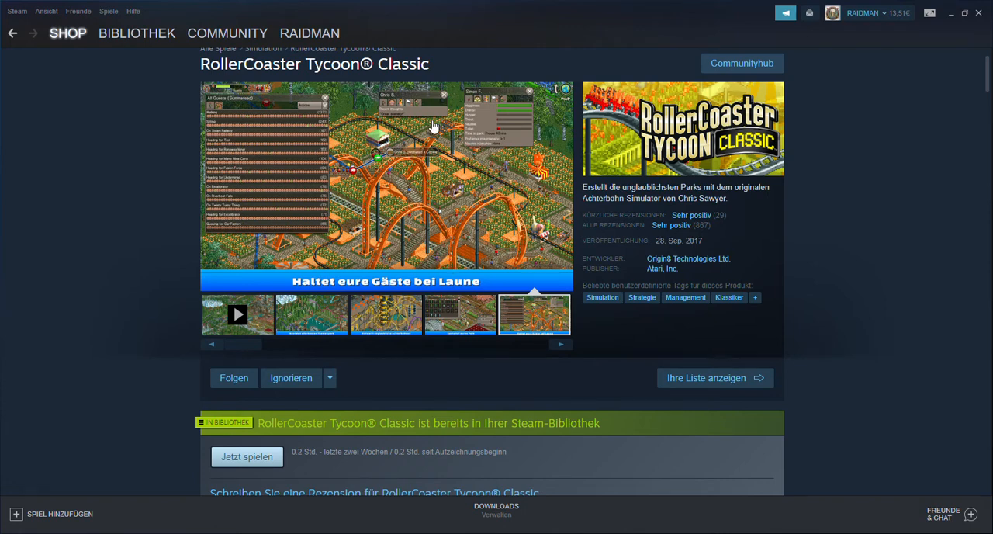
mouse_move(538, 314)
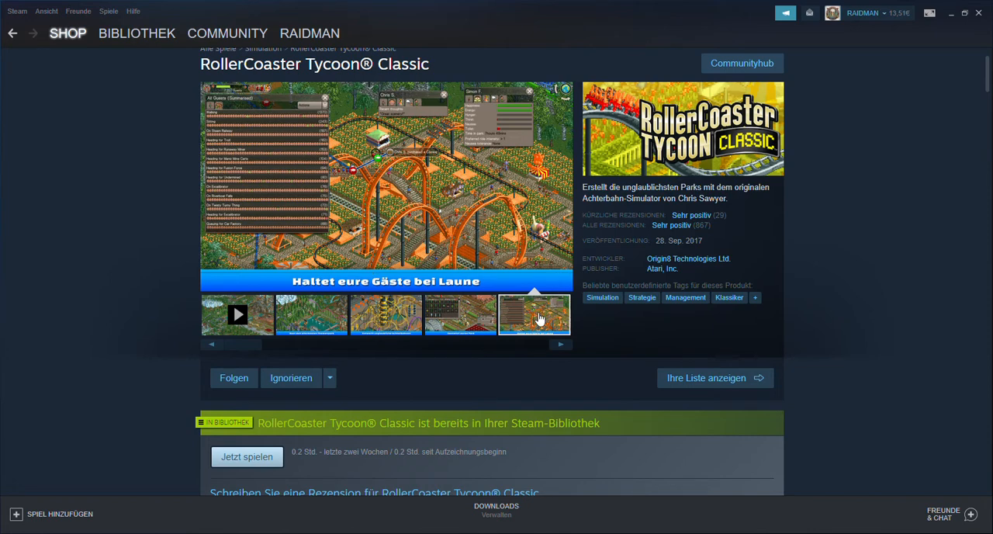
click(560, 344)
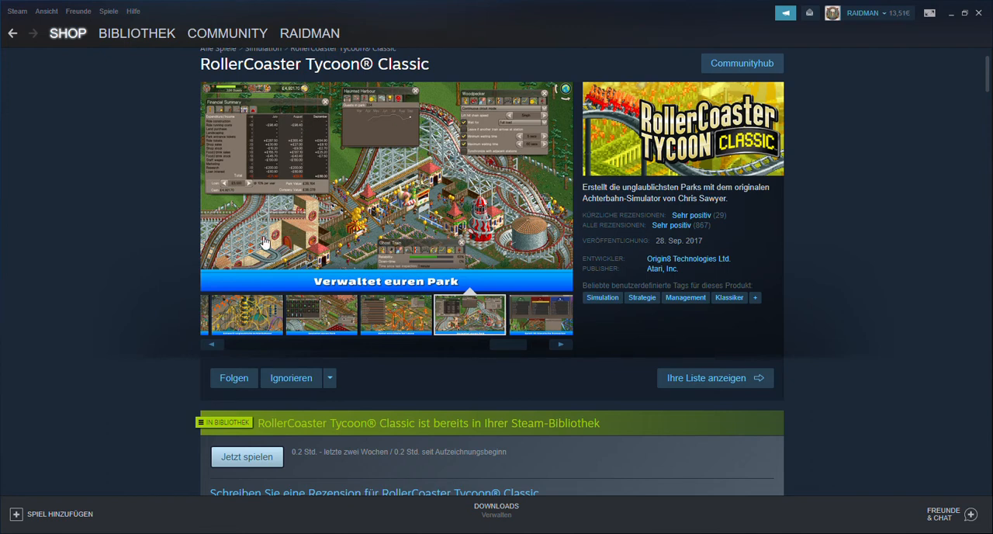
mouse_move(301, 142)
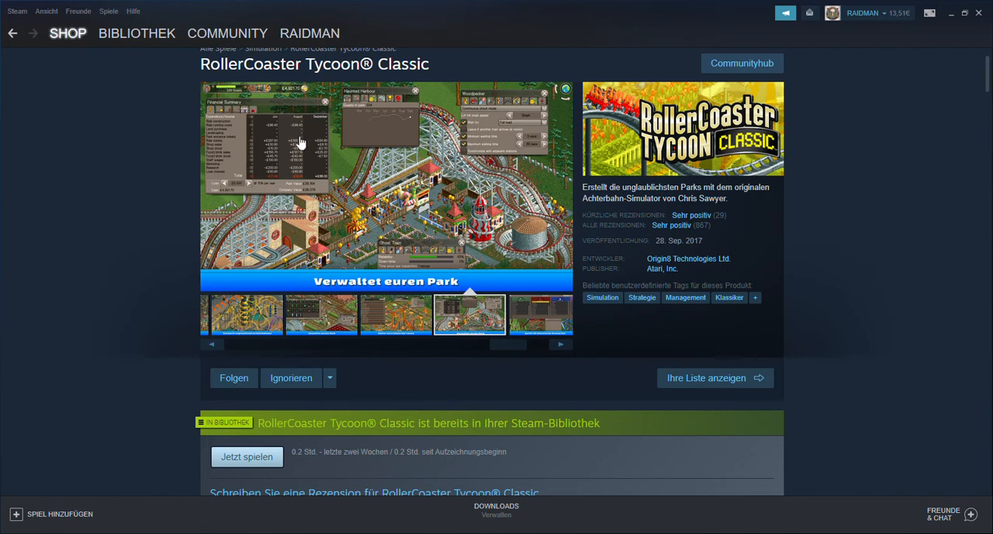
mouse_move(271, 214)
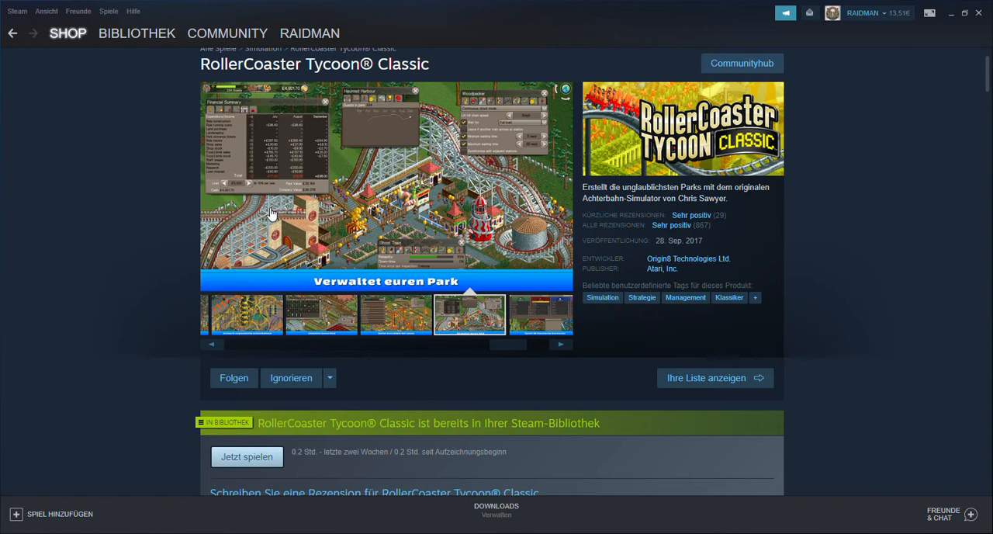
mouse_move(526, 209)
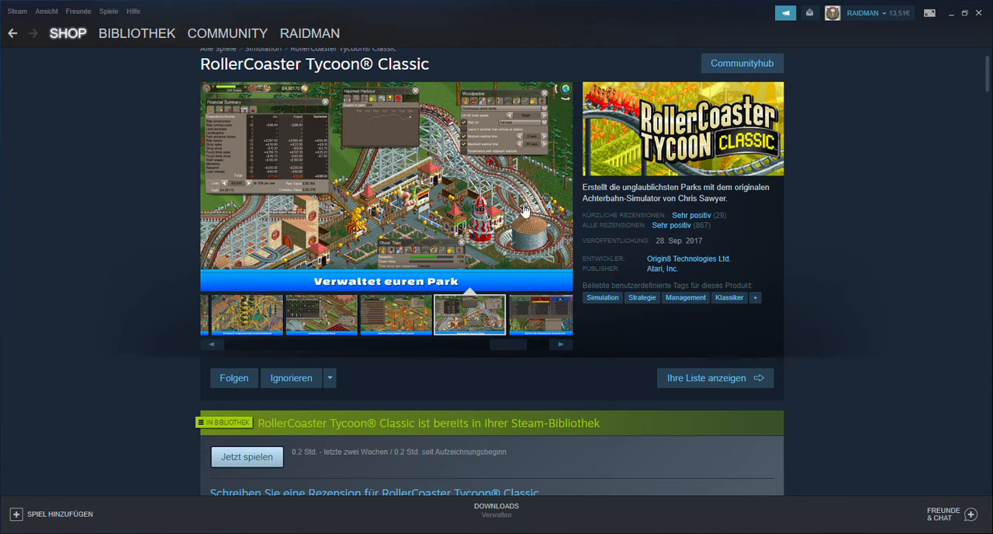
mouse_move(543, 316)
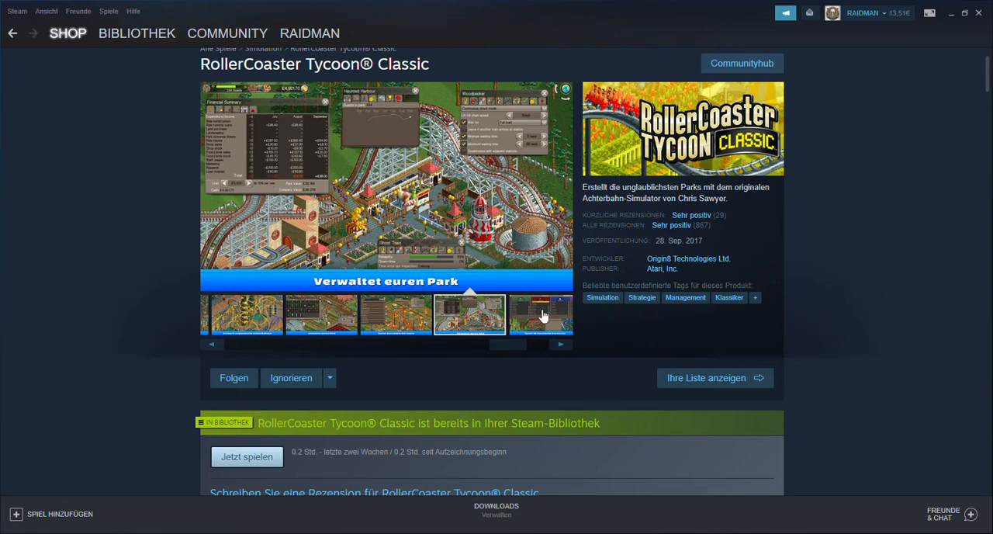
click(533, 314)
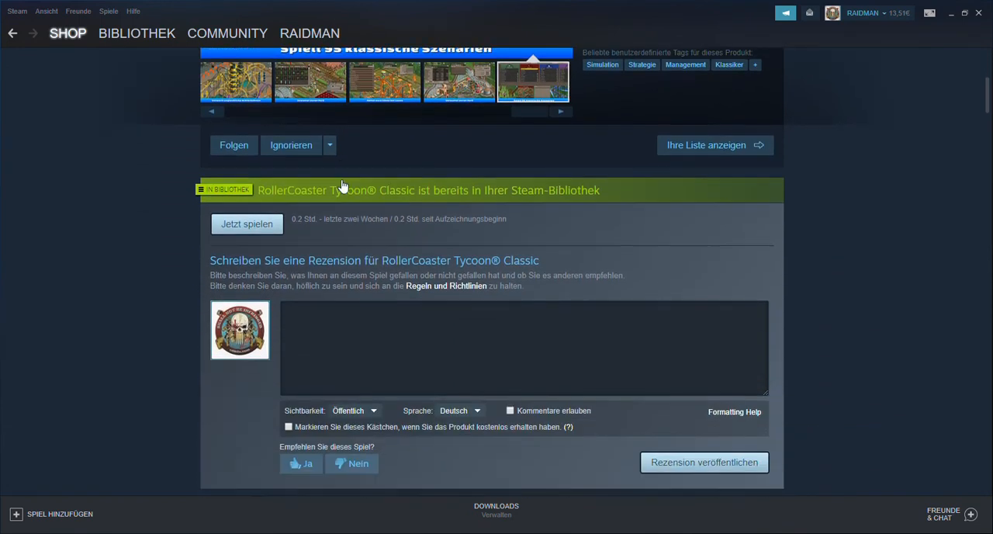
scroll(down, 3)
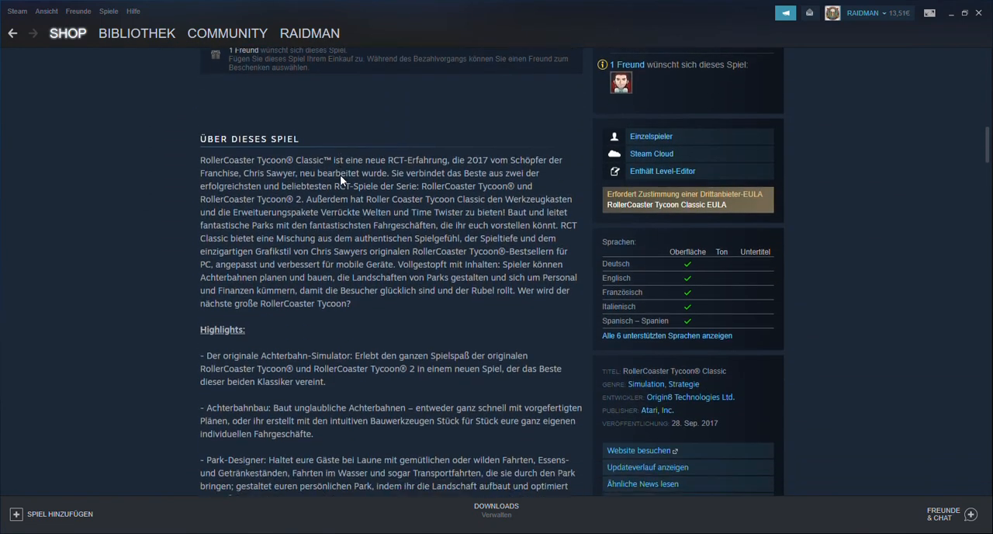
scroll(down, 3)
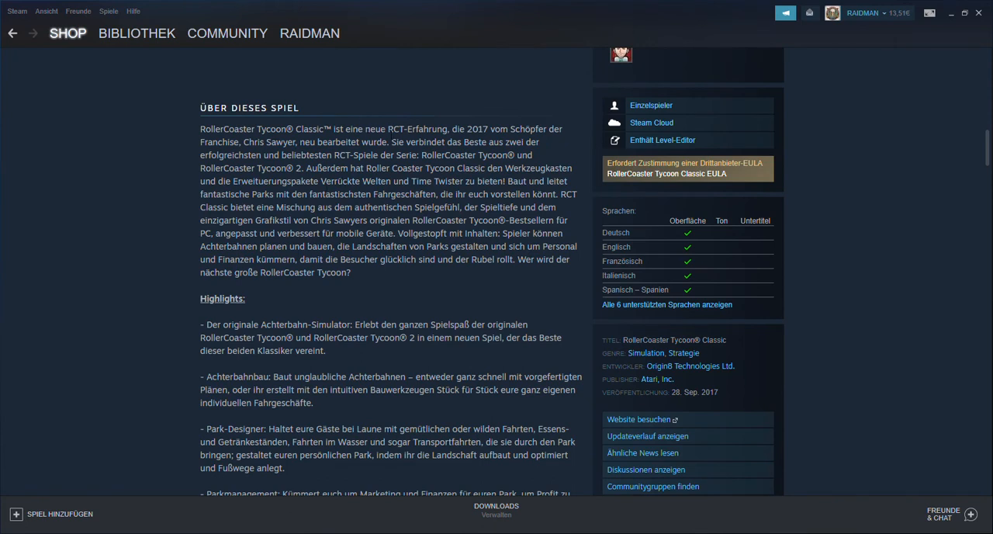
mouse_move(474, 141)
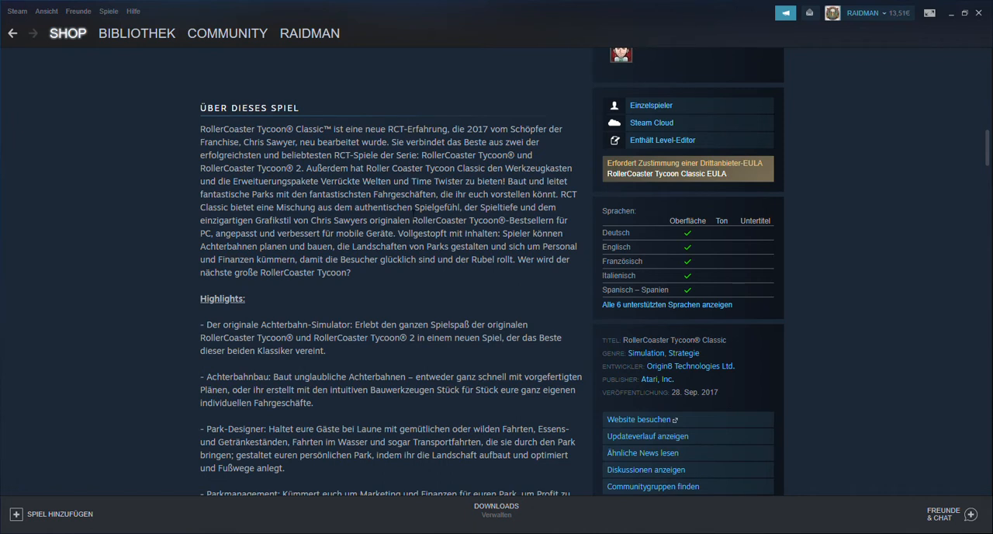
mouse_move(385, 220)
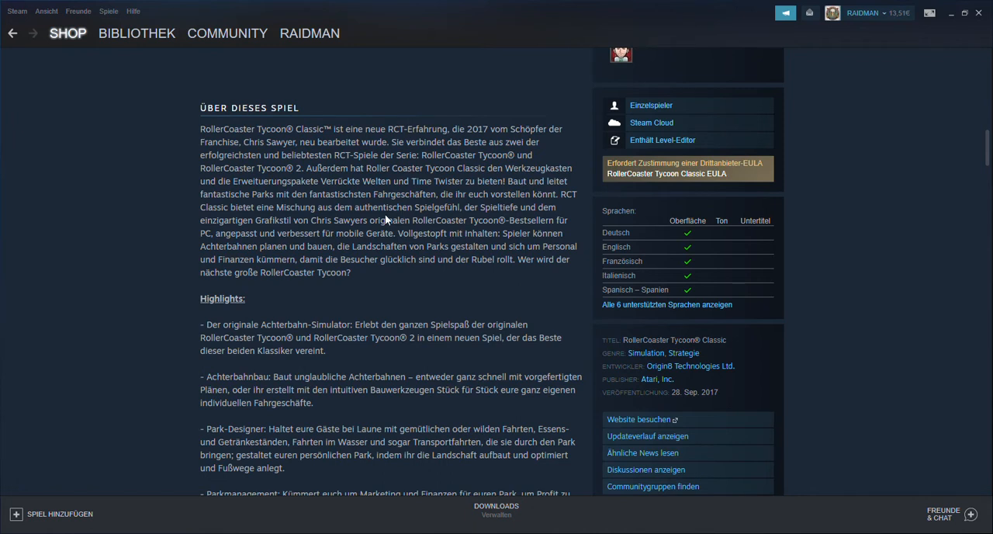
mouse_move(277, 206)
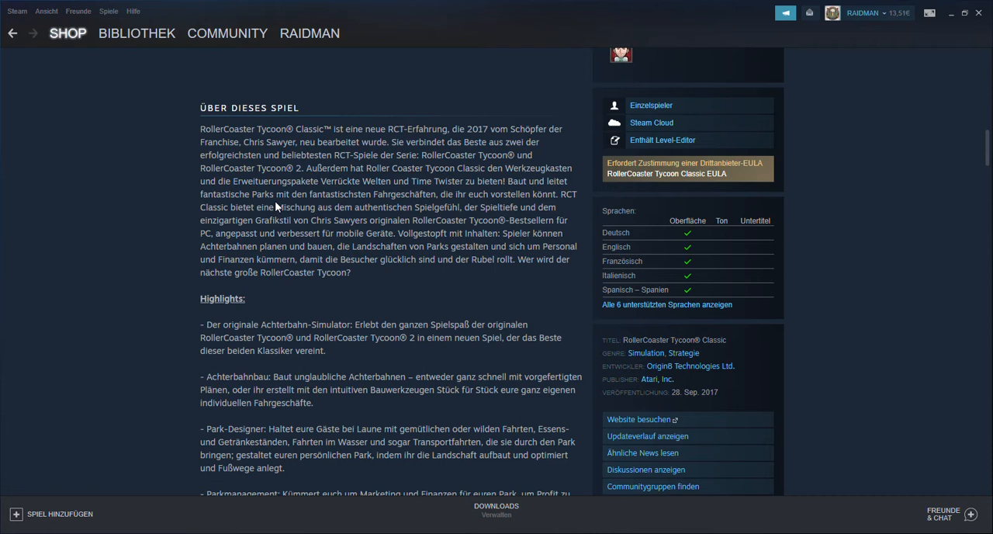
mouse_move(417, 206)
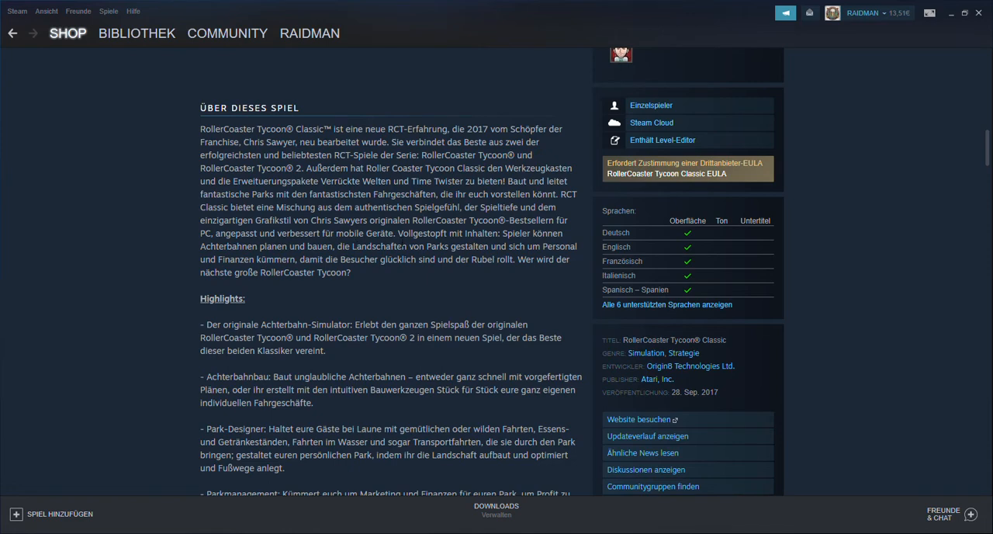
Scroll through the Highlights to the environments and 95-scenario entries.
scroll(down, 3)
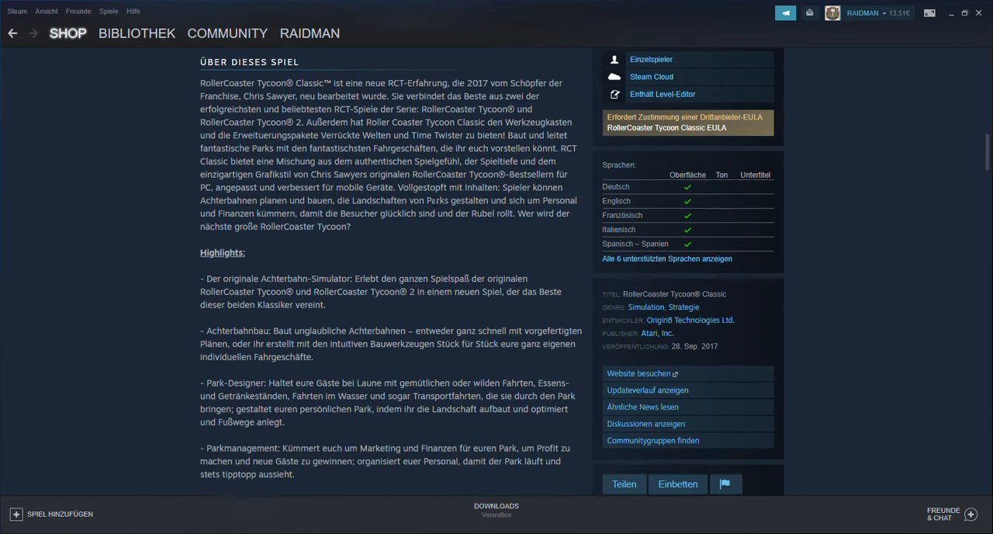
scroll(down, 3)
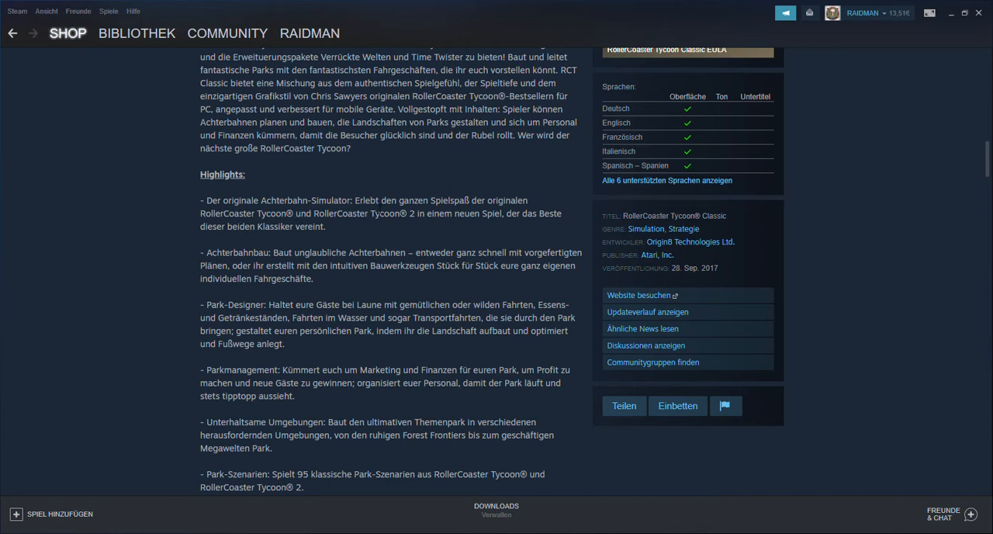
mouse_move(434, 194)
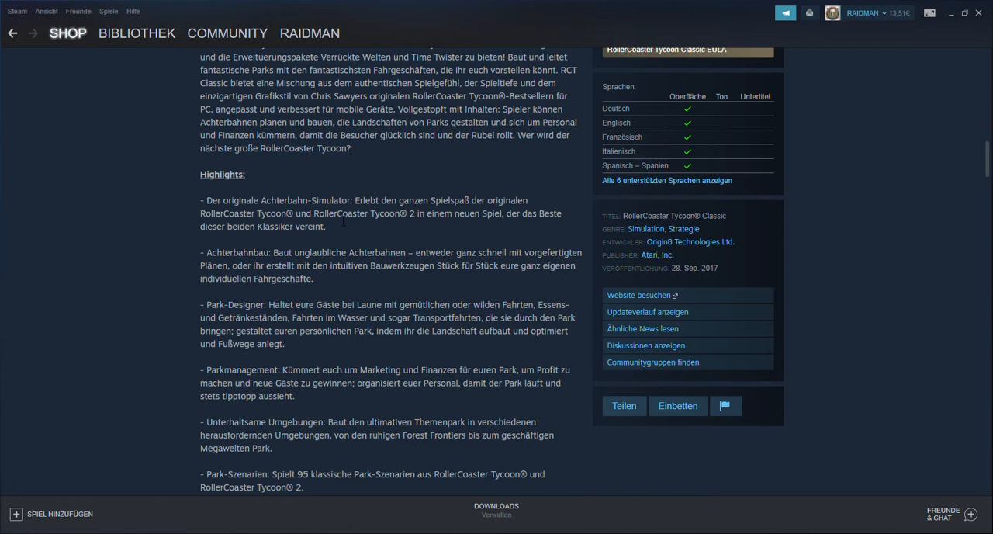
mouse_move(525, 216)
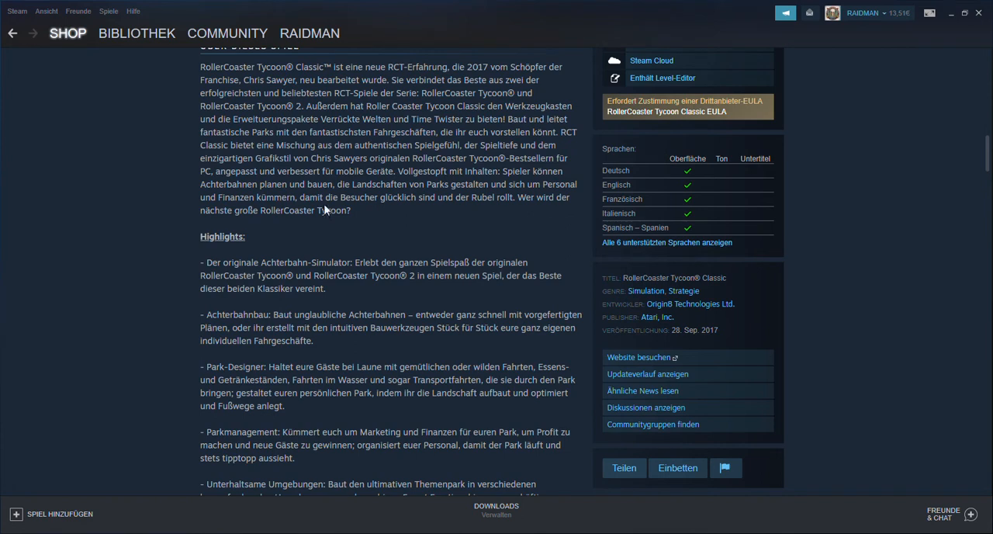
mouse_move(372, 184)
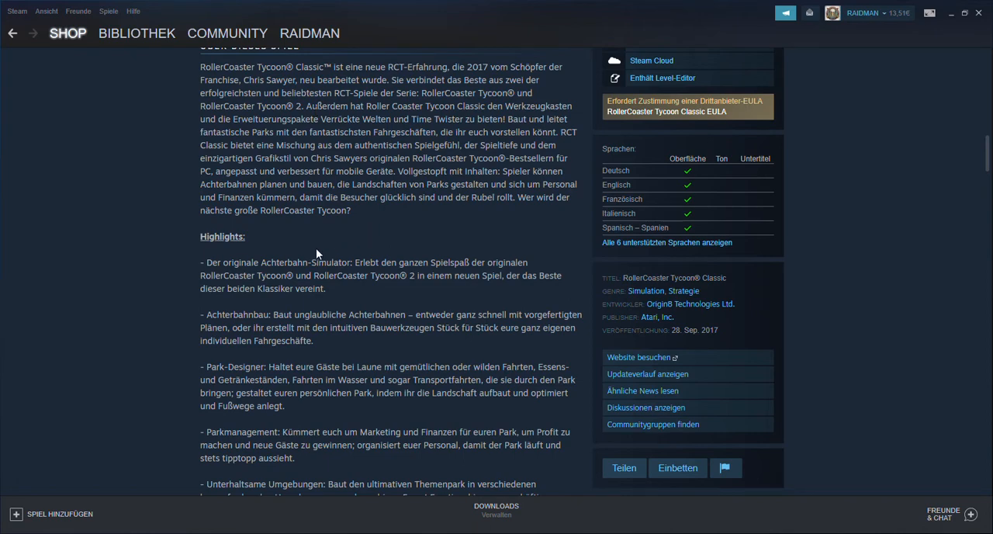
mouse_move(330, 238)
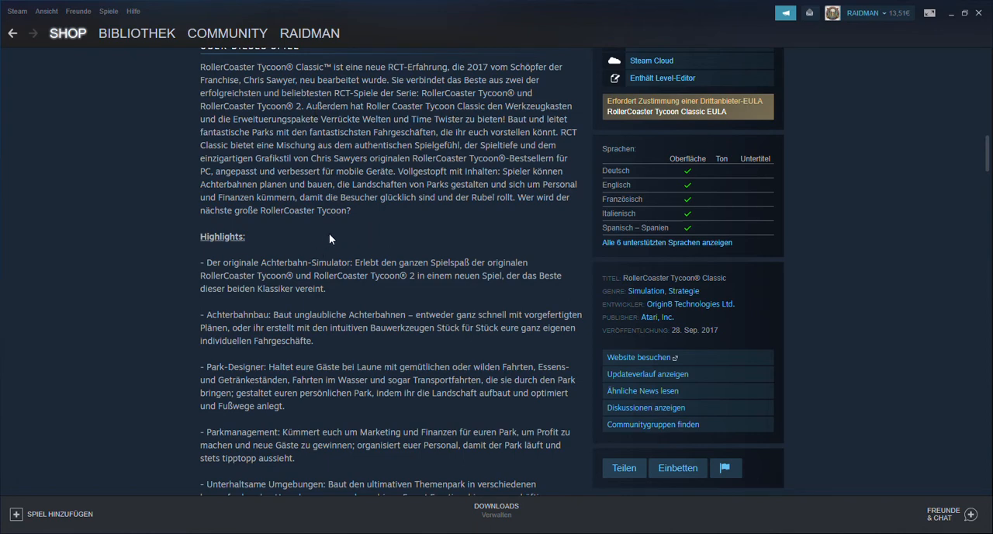
scroll(down, 3)
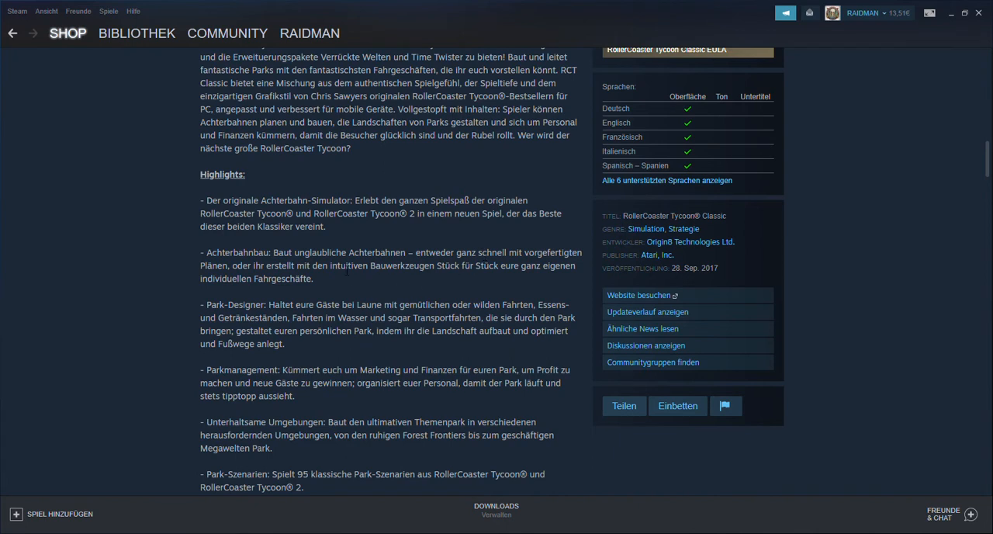
Scroll to the authentic-experience and plenty-of-content highlight entries.
scroll(down, 3)
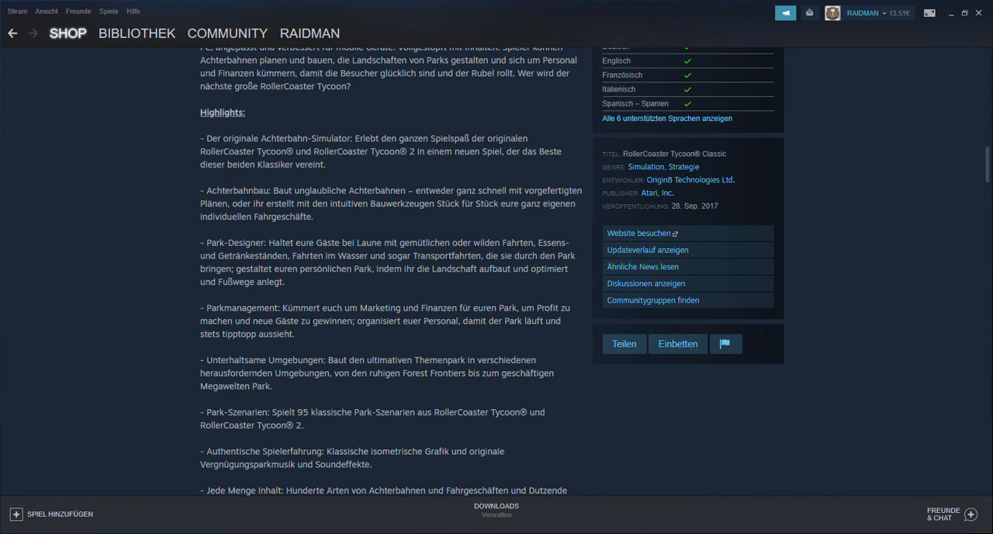
mouse_move(465, 319)
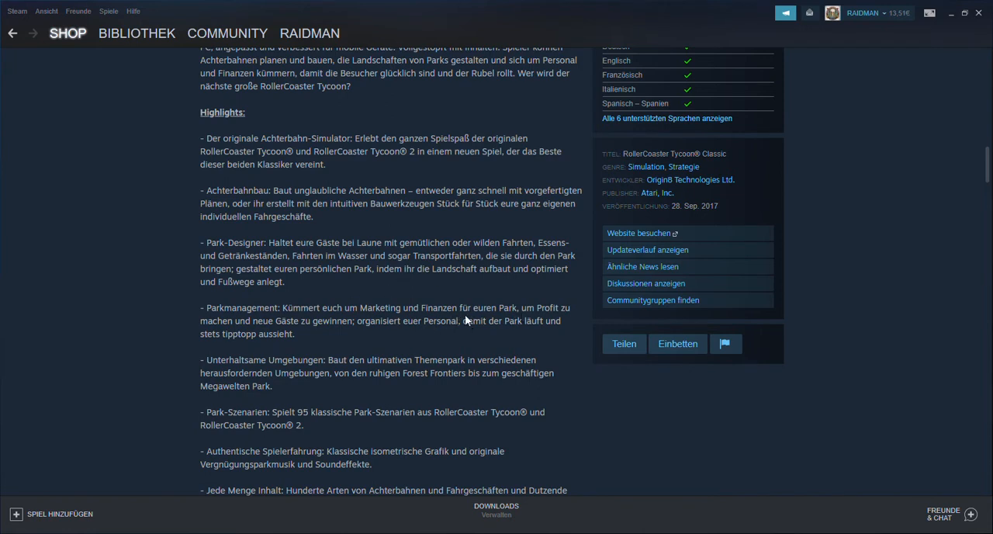
mouse_move(466, 320)
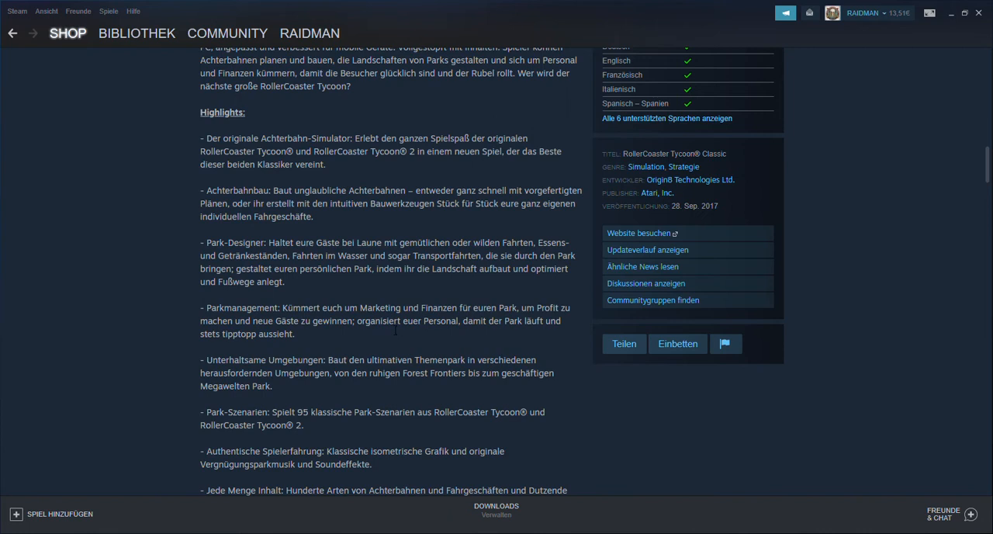
mouse_move(422, 354)
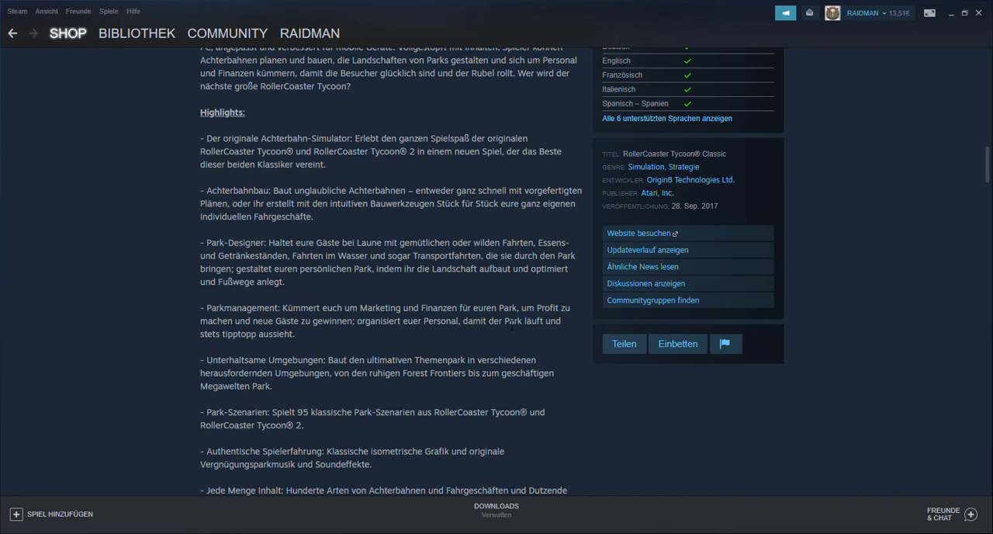
mouse_move(380, 318)
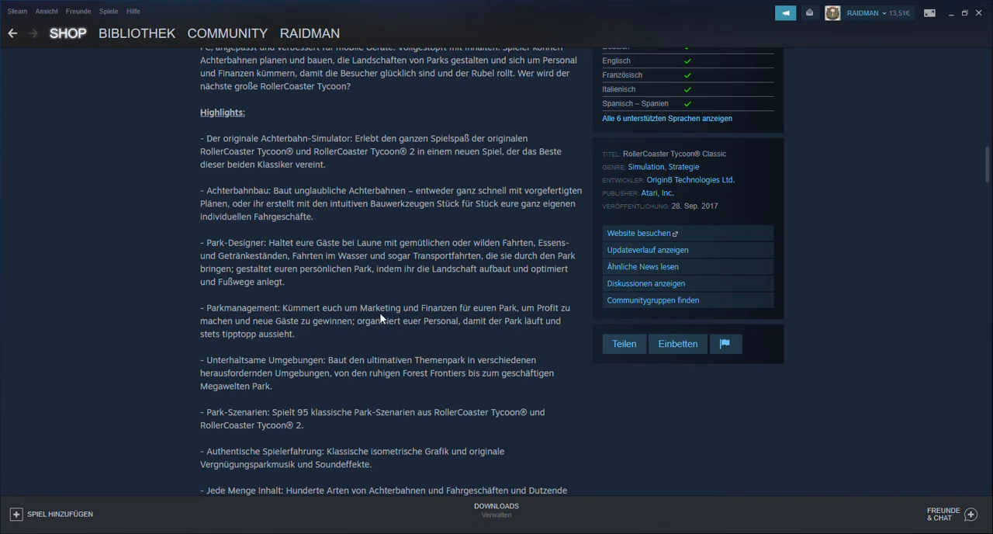
mouse_move(359, 337)
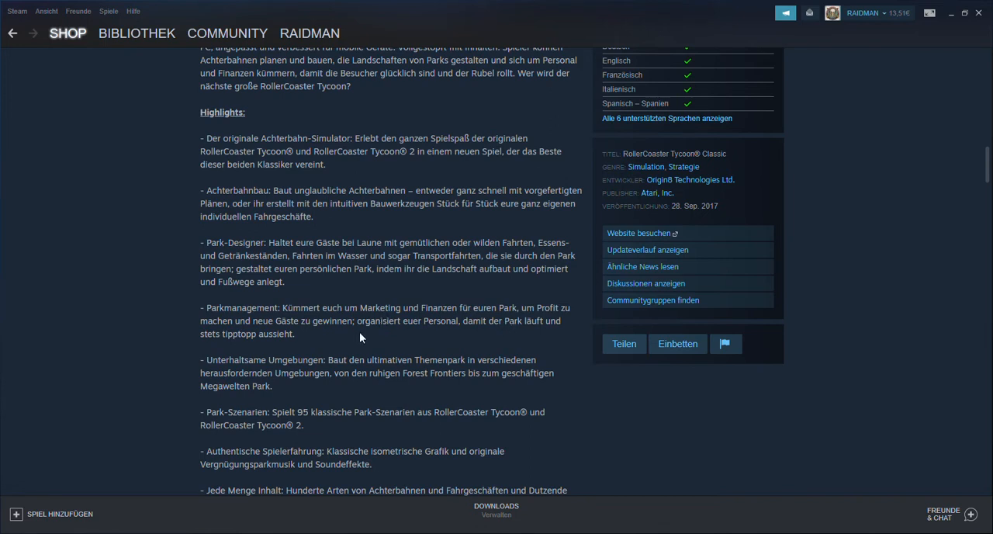
mouse_move(300, 337)
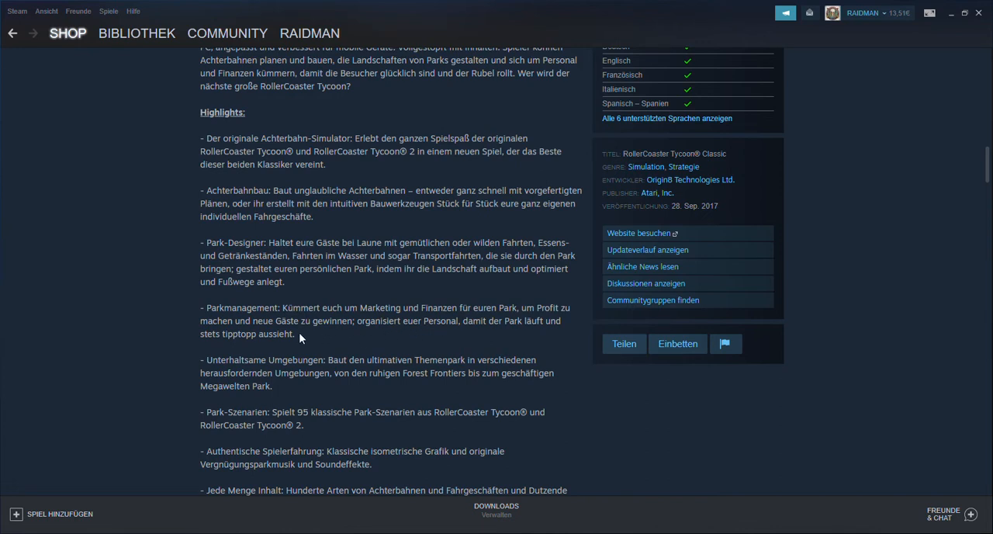
mouse_move(292, 332)
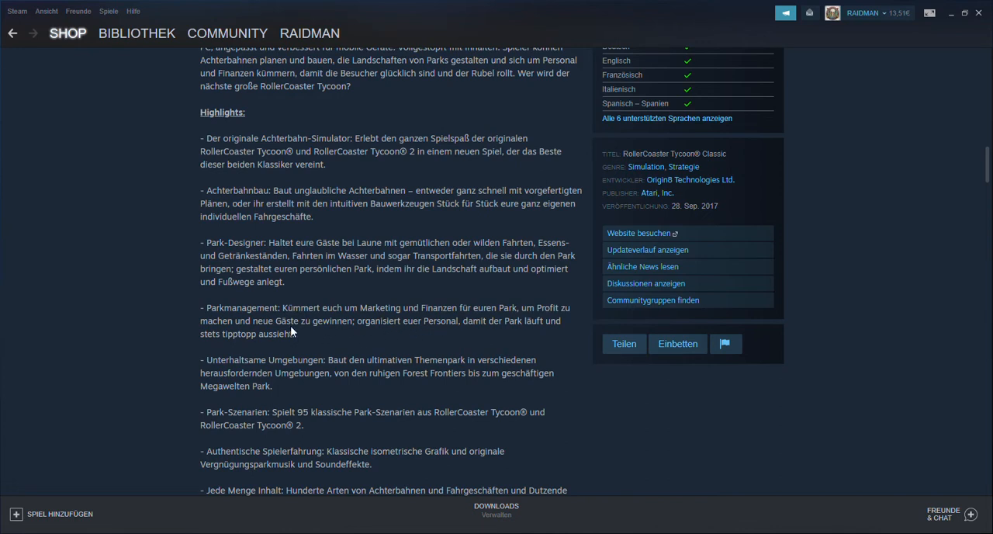
mouse_move(391, 330)
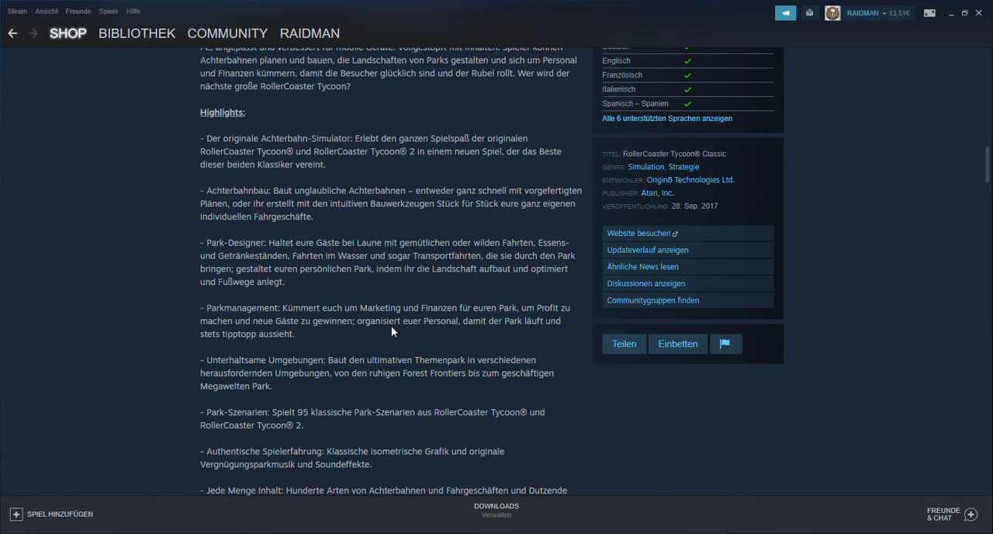
Scroll to the Verrückte Welten and Zeitreisen expansion sections, with Toolkit beginning below.
scroll(down, 3)
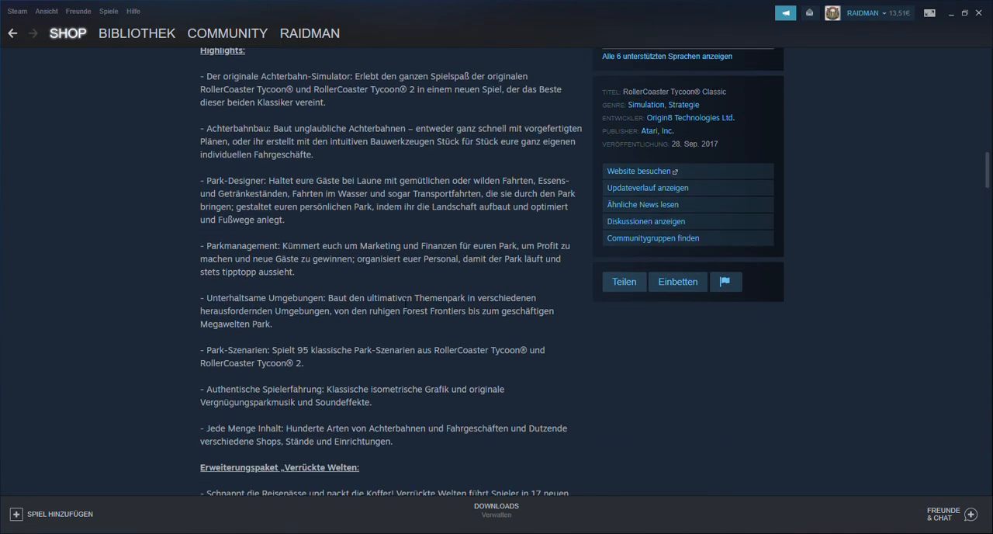
mouse_move(471, 308)
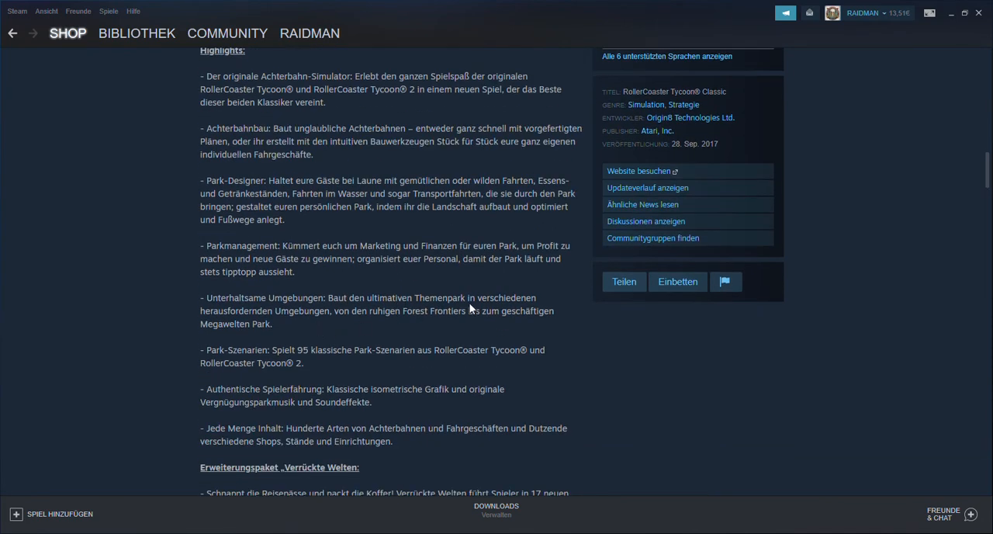
mouse_move(320, 326)
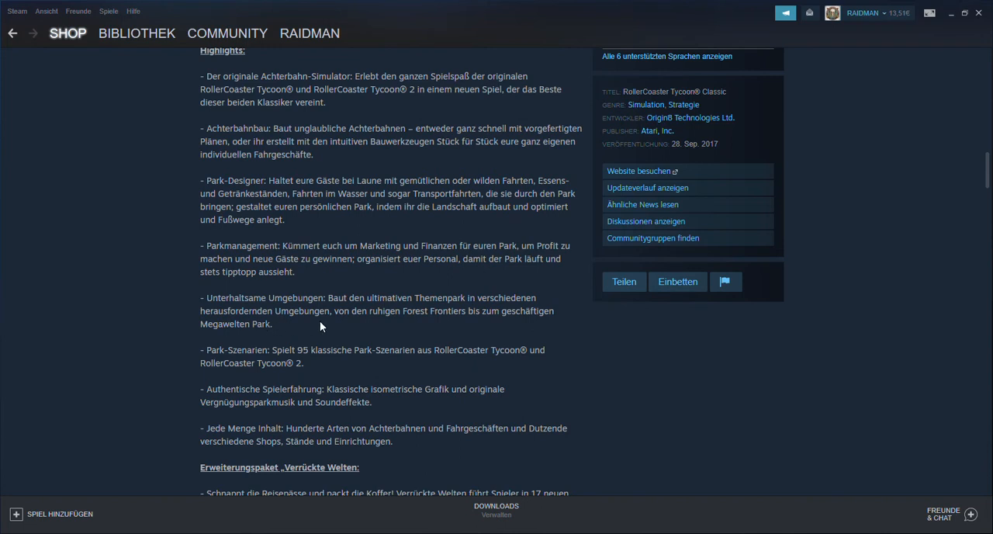
mouse_move(404, 326)
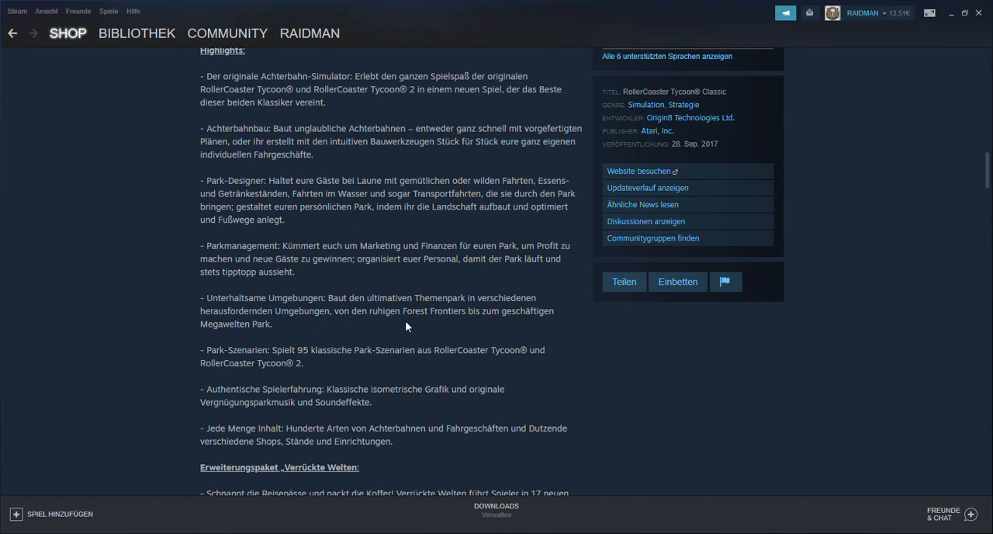
mouse_move(496, 325)
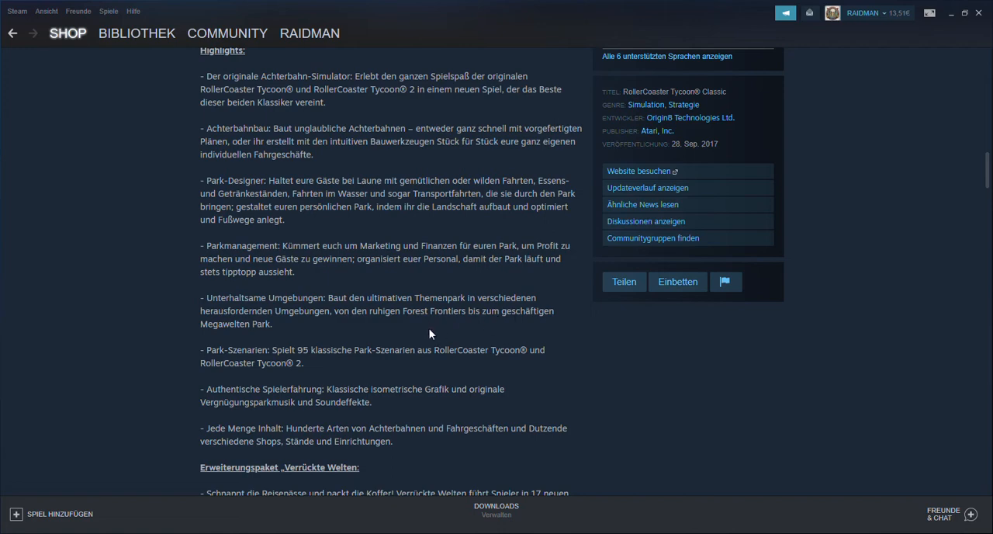
scroll(down, 3)
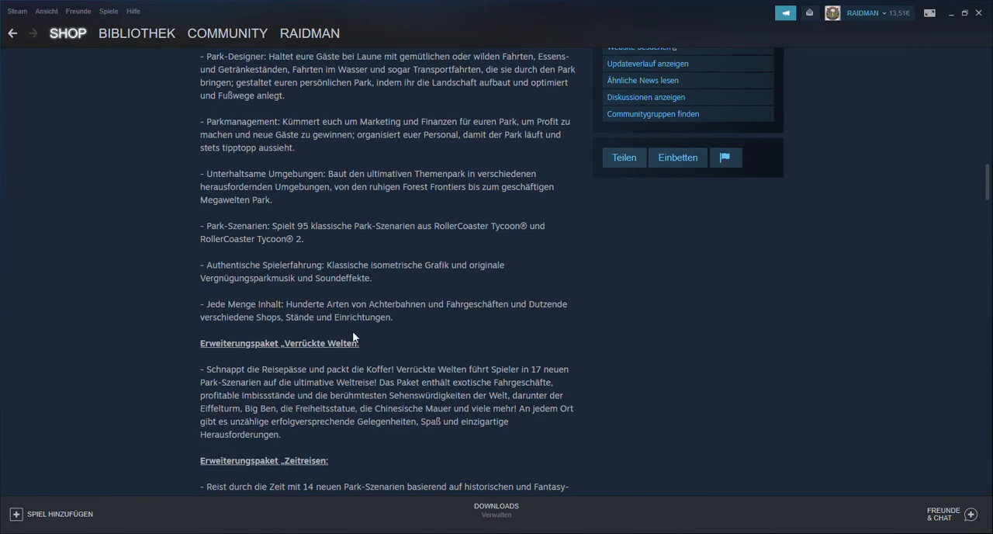
scroll(down, 3)
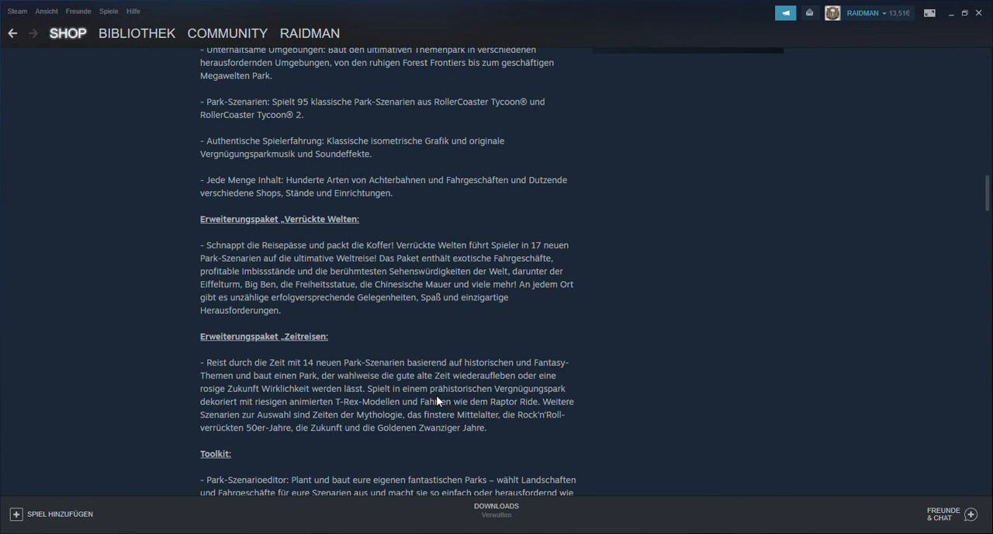
mouse_move(521, 386)
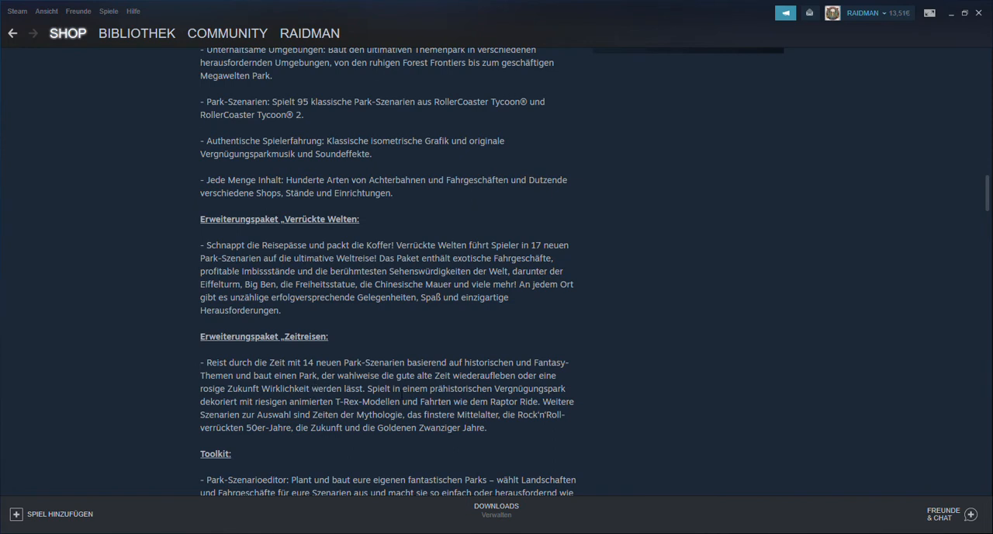
mouse_move(411, 414)
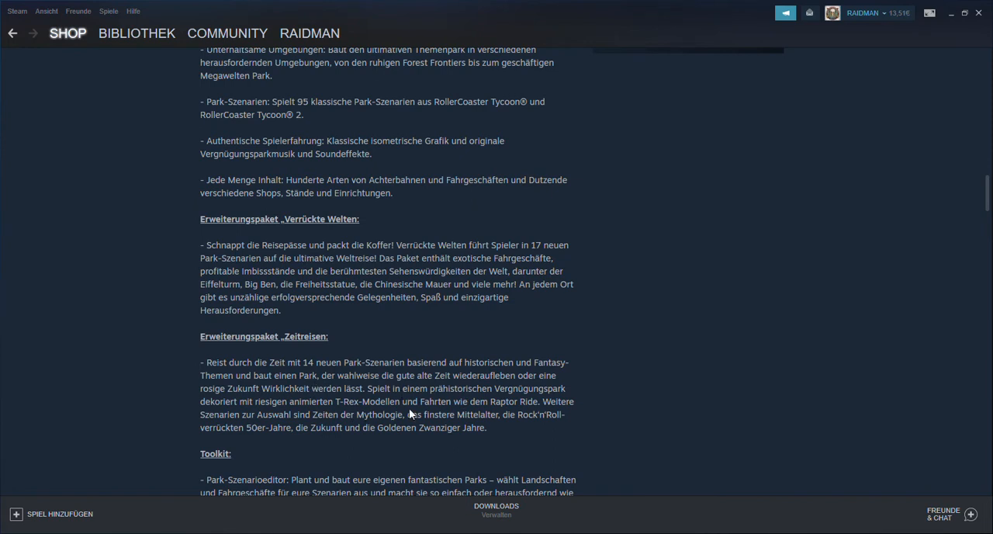
mouse_move(534, 429)
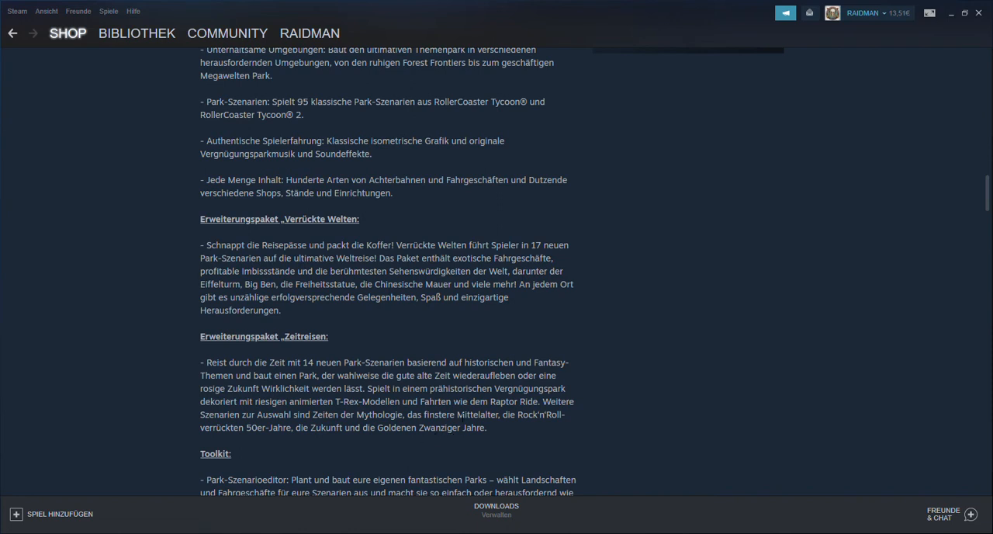
Scroll back and forth around the park-management highlight and expansion-pack sections.
scroll(down, 3)
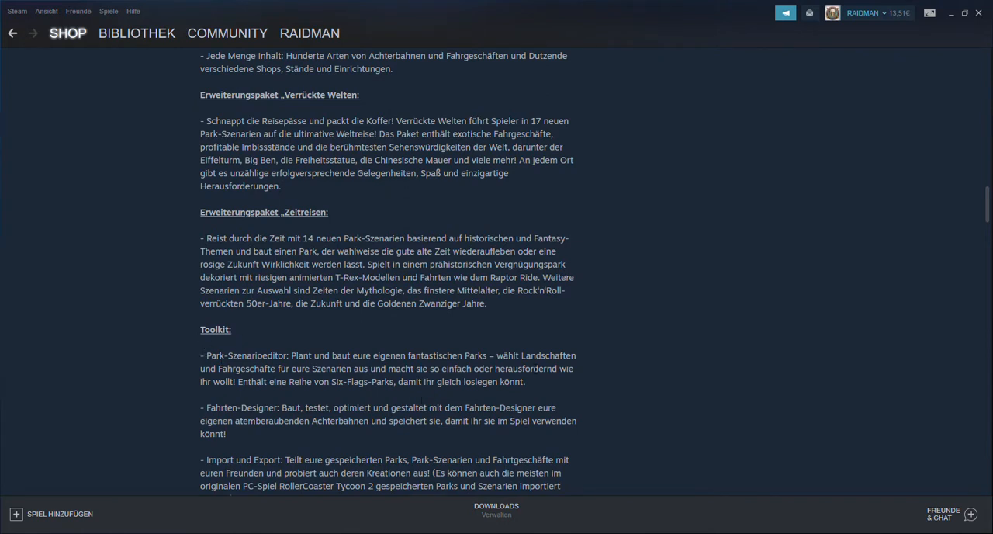
mouse_move(365, 394)
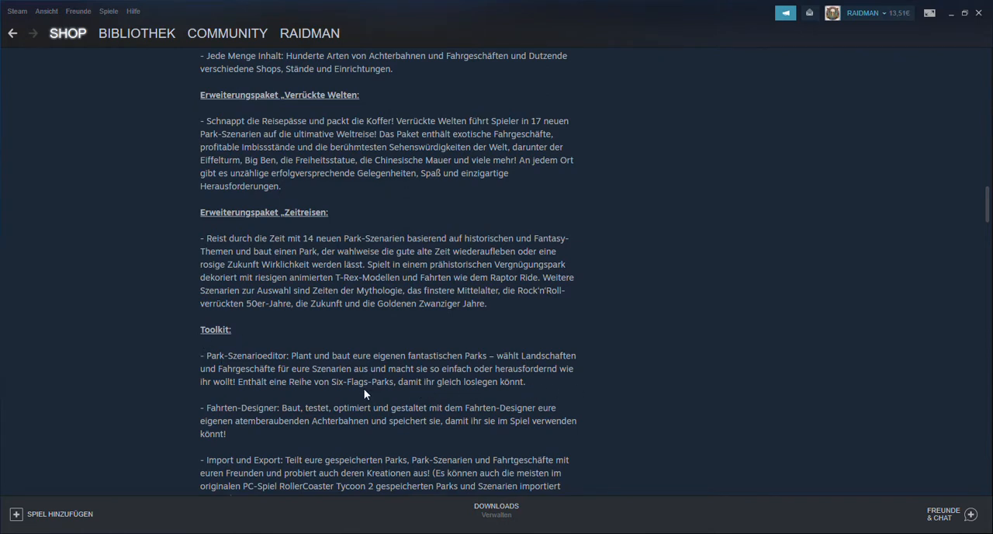
mouse_move(379, 395)
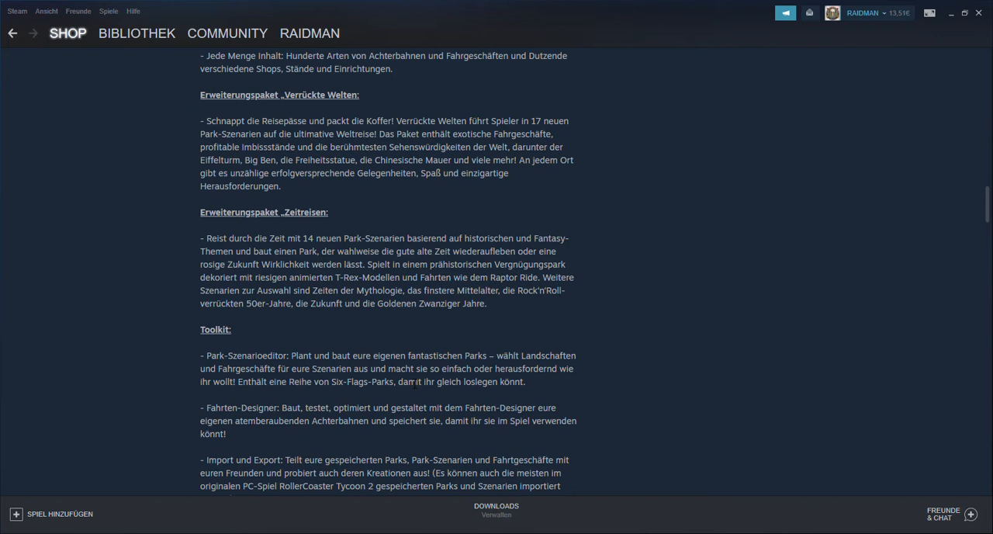
mouse_move(394, 311)
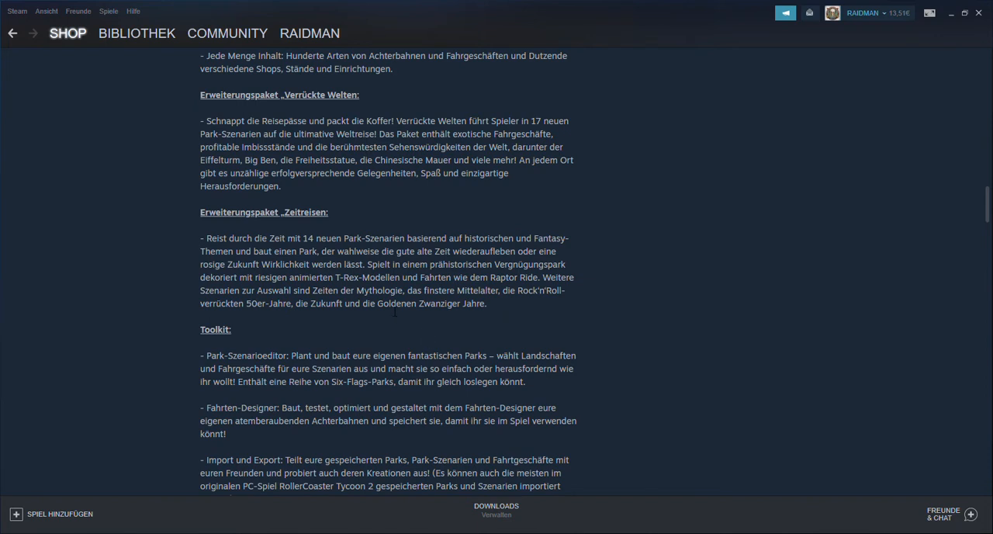
scroll(up, 3)
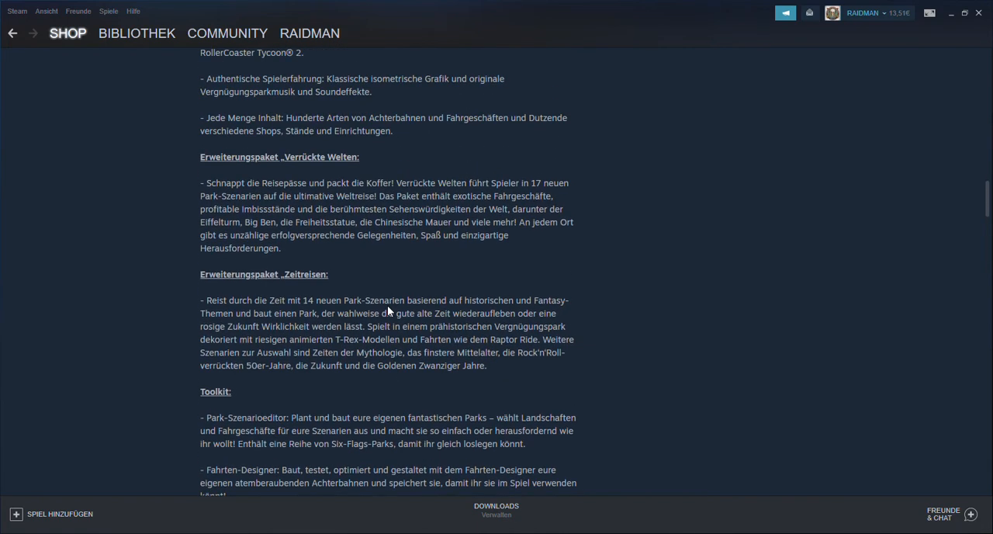
mouse_move(467, 194)
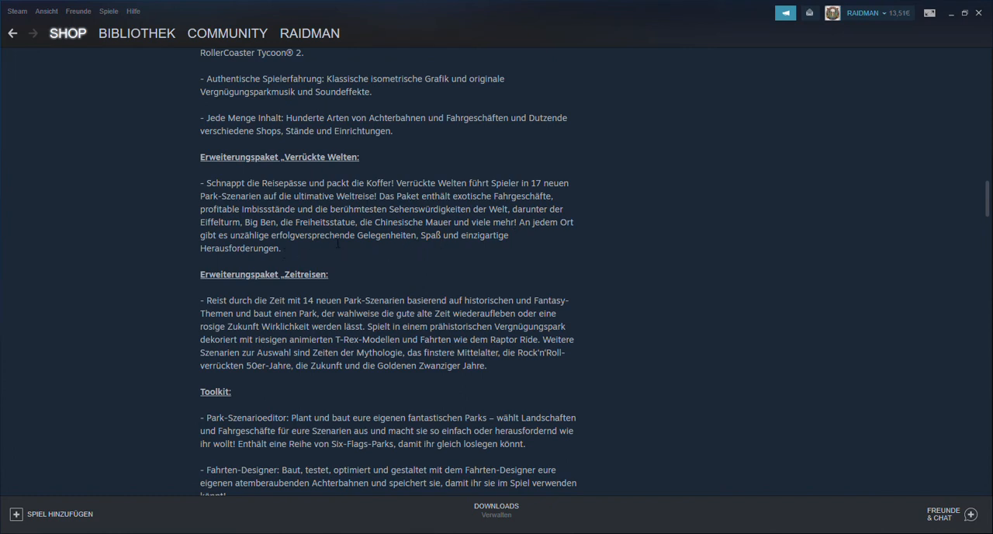
scroll(down, 3)
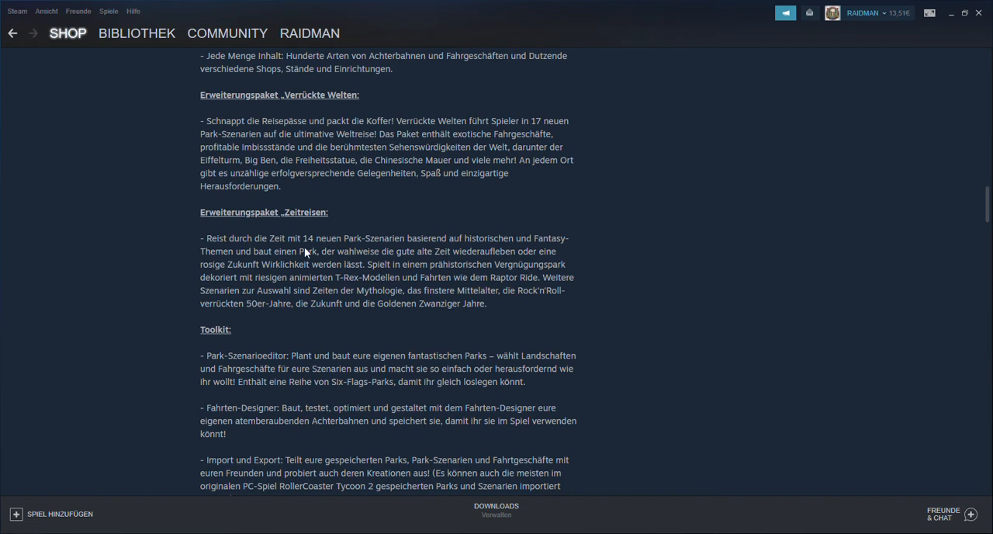
mouse_move(348, 248)
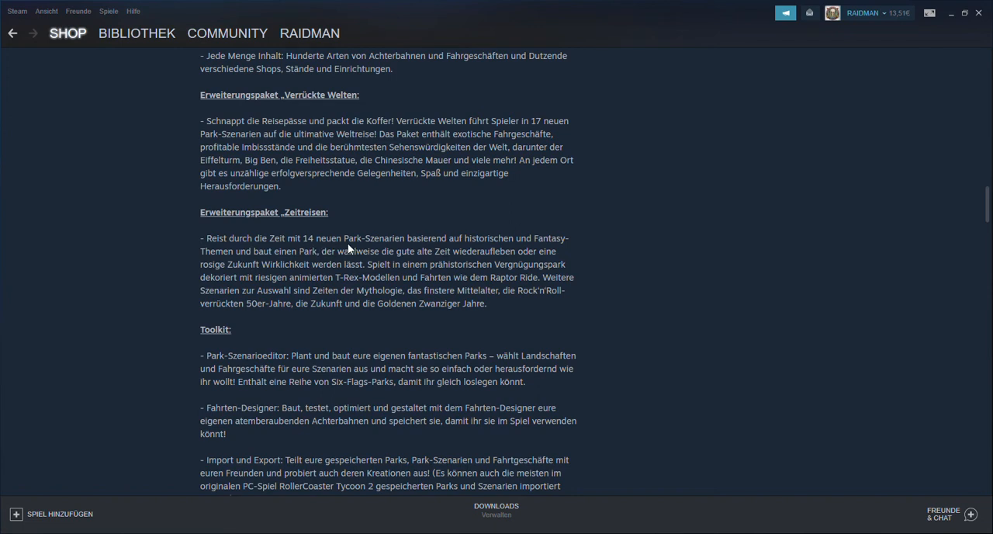
mouse_move(582, 138)
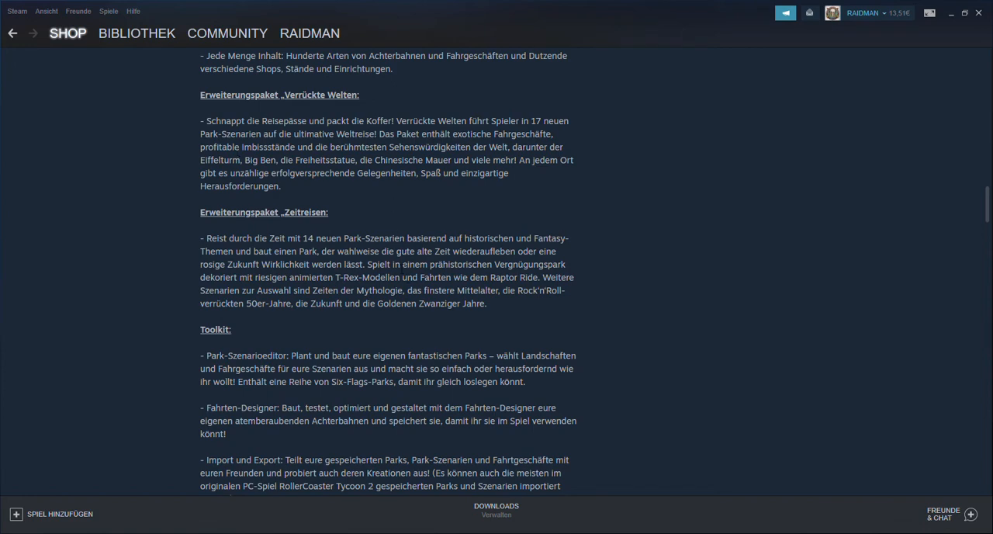
scroll(down, 3)
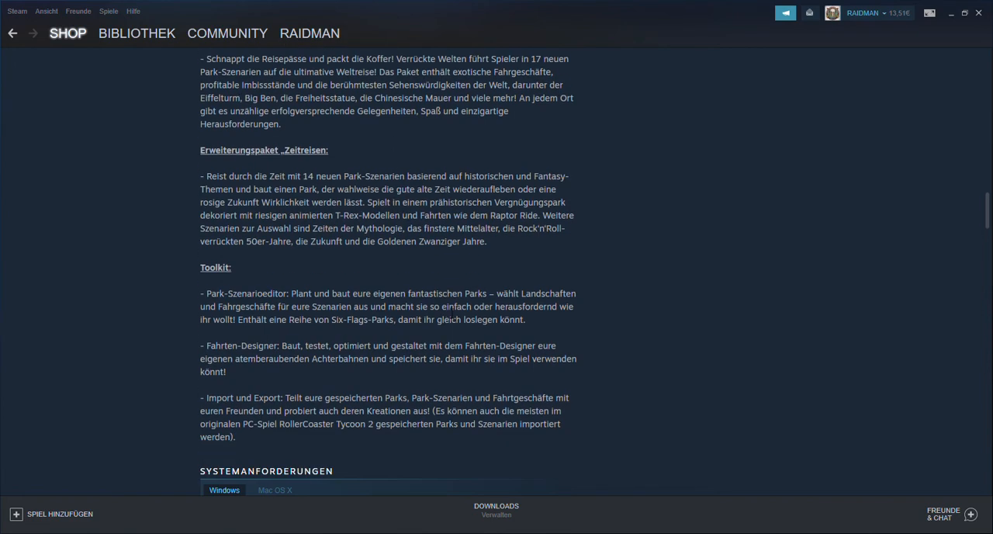
scroll(down, 3)
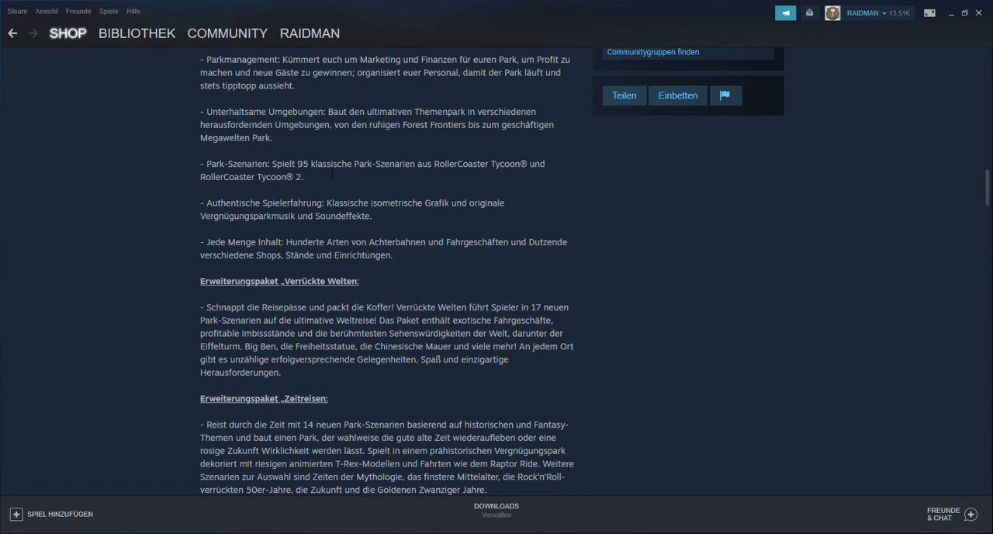
mouse_move(367, 177)
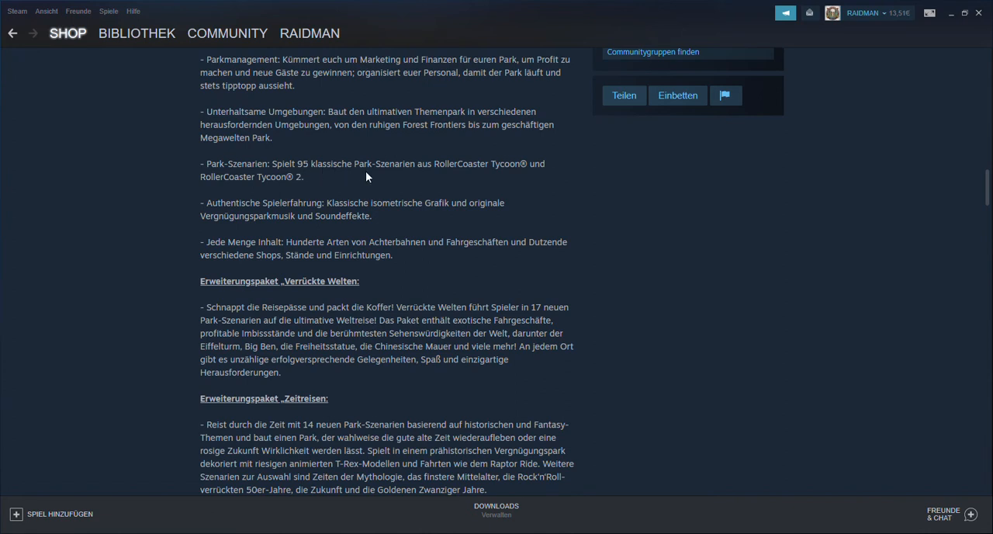
mouse_move(488, 175)
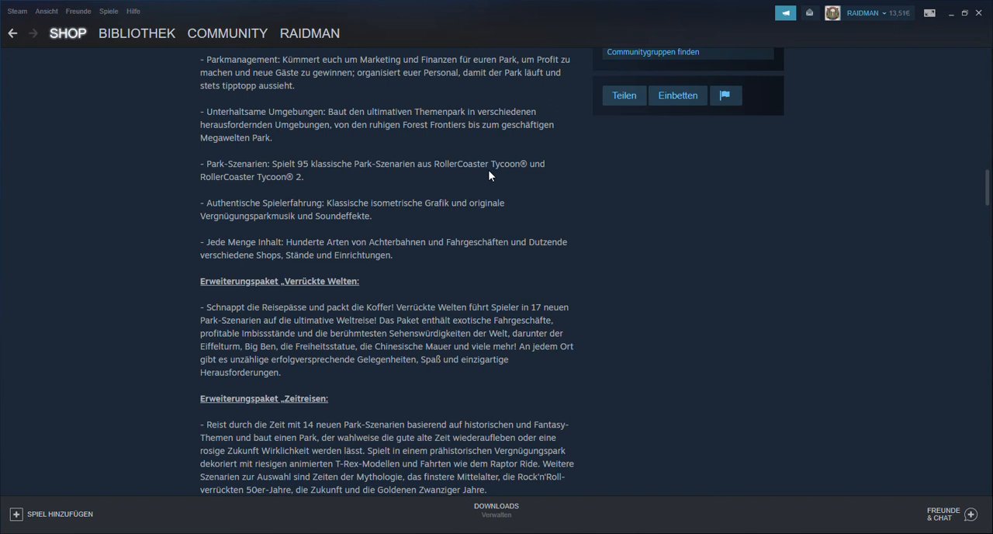
mouse_move(533, 179)
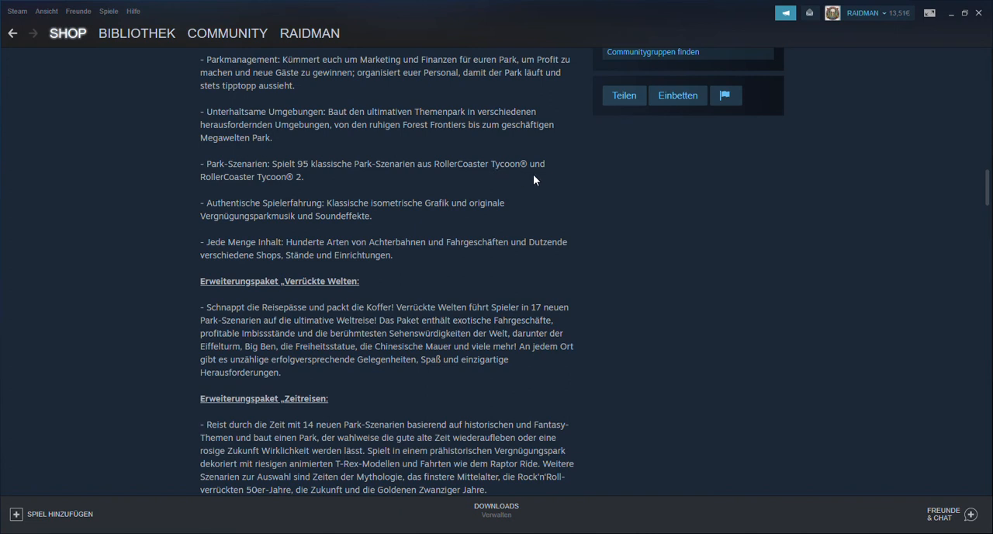
mouse_move(543, 182)
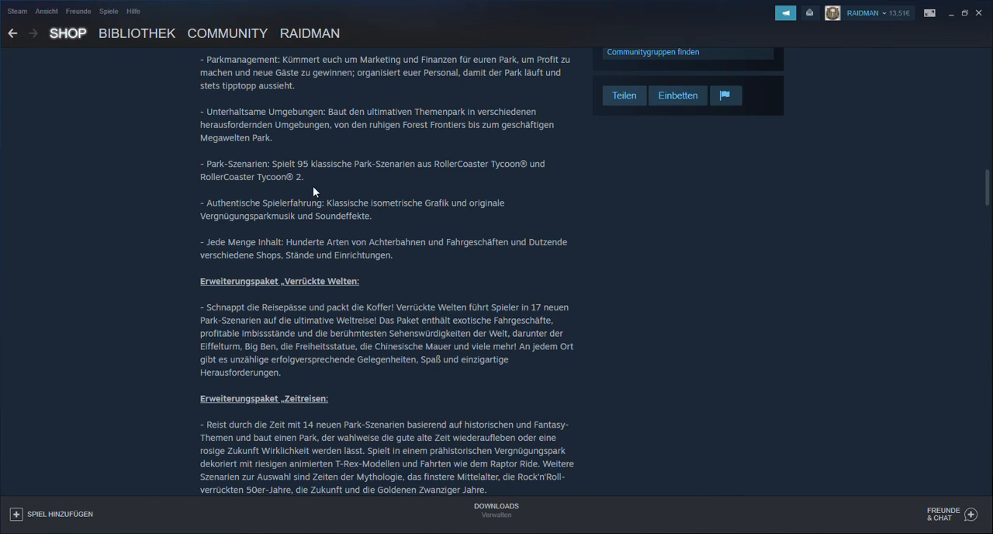
mouse_move(366, 182)
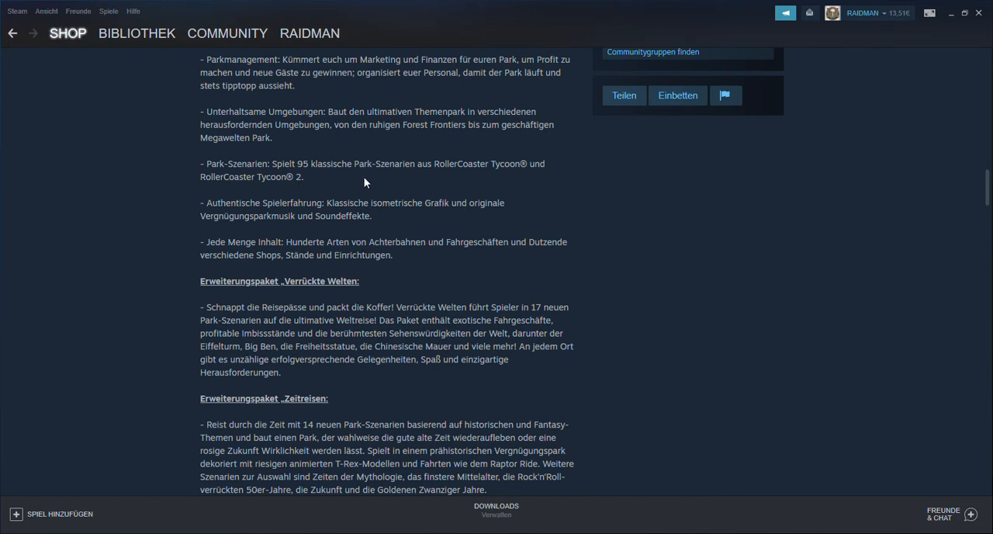
mouse_move(417, 305)
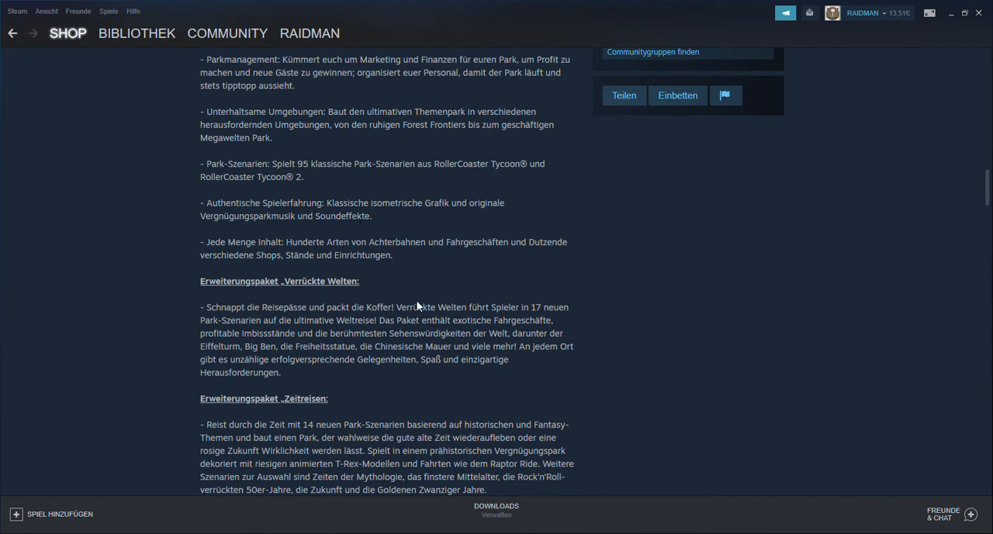
Scroll to the Toolkit list with scenario editor, ride designer and import/export entries.
scroll(down, 3)
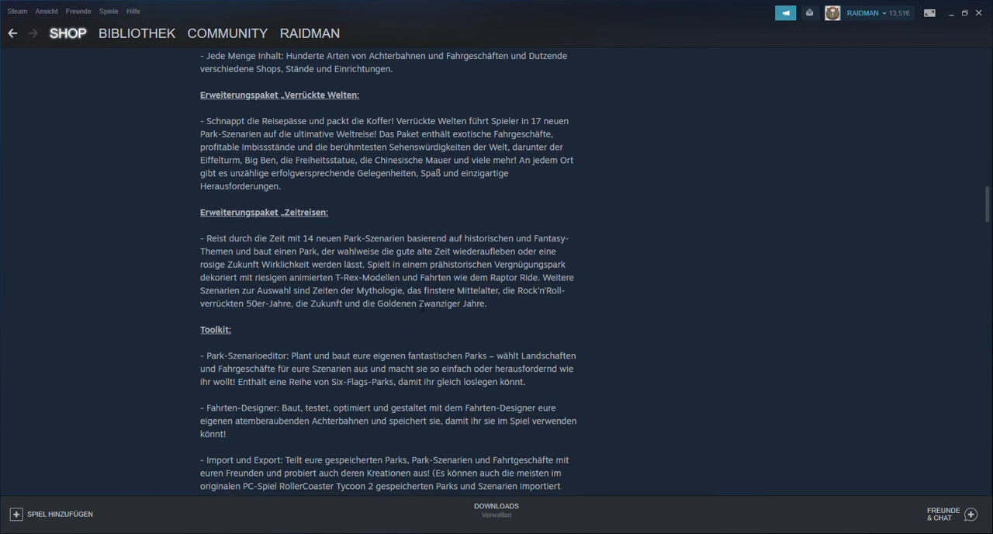
Scroll to the minimum and recommended Windows system requirements below the Toolkit.
scroll(down, 3)
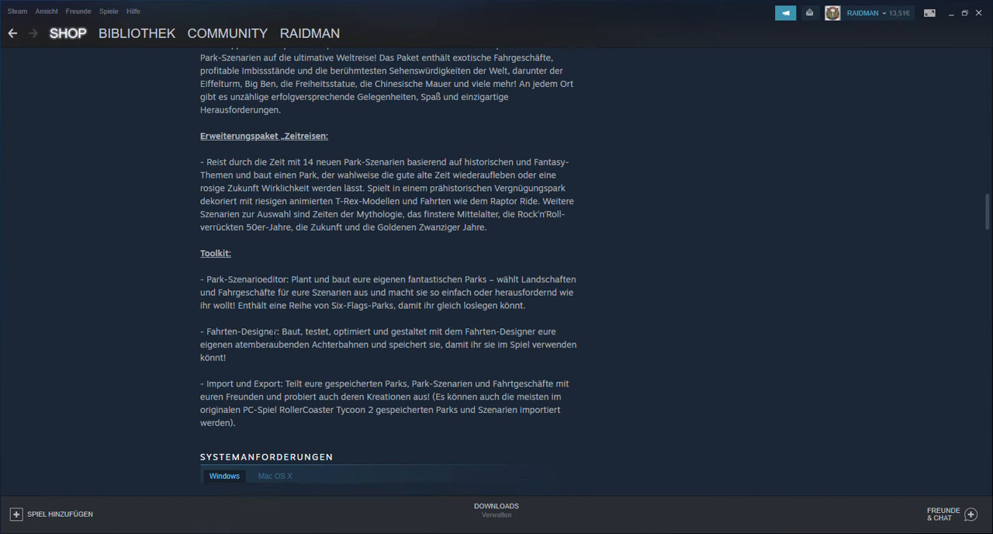
scroll(down, 3)
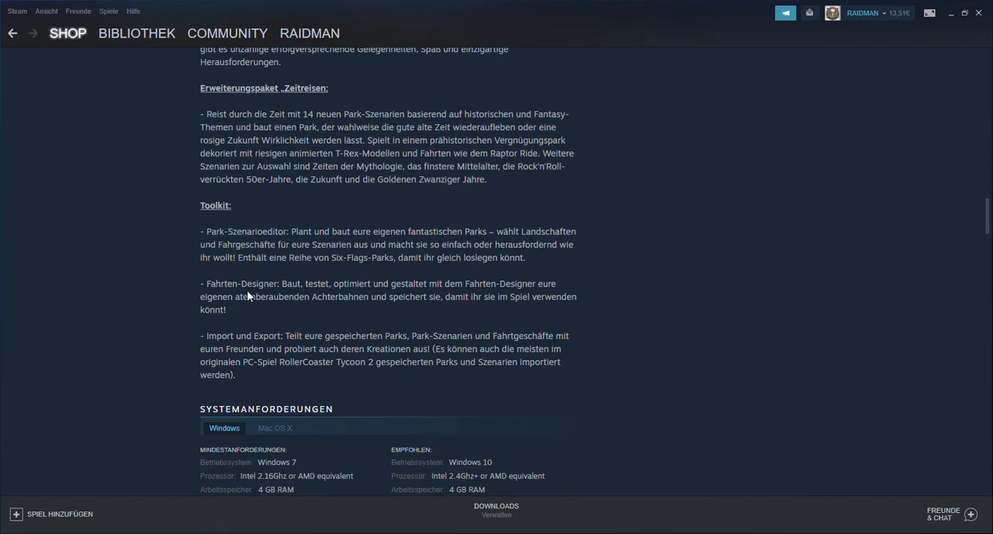
mouse_move(581, 223)
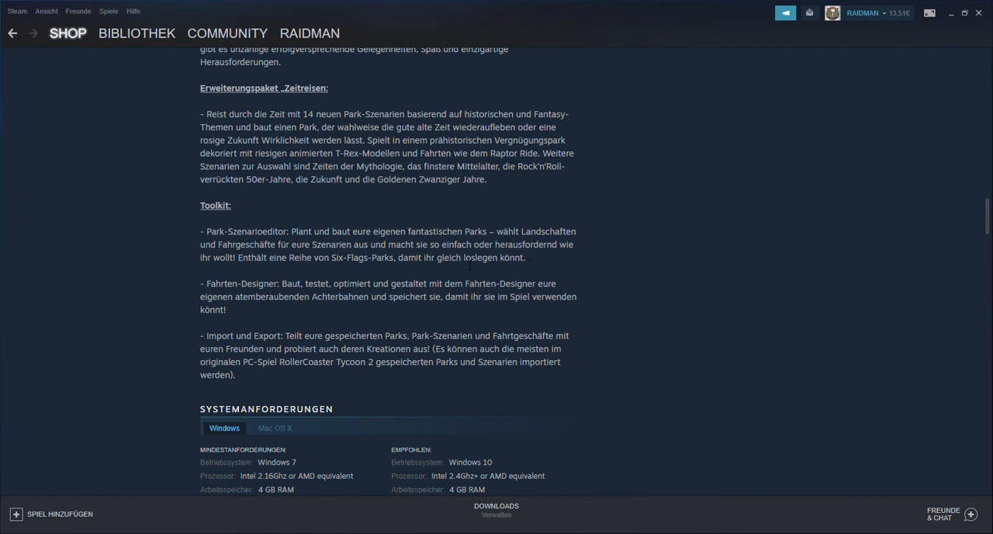
scroll(down, 3)
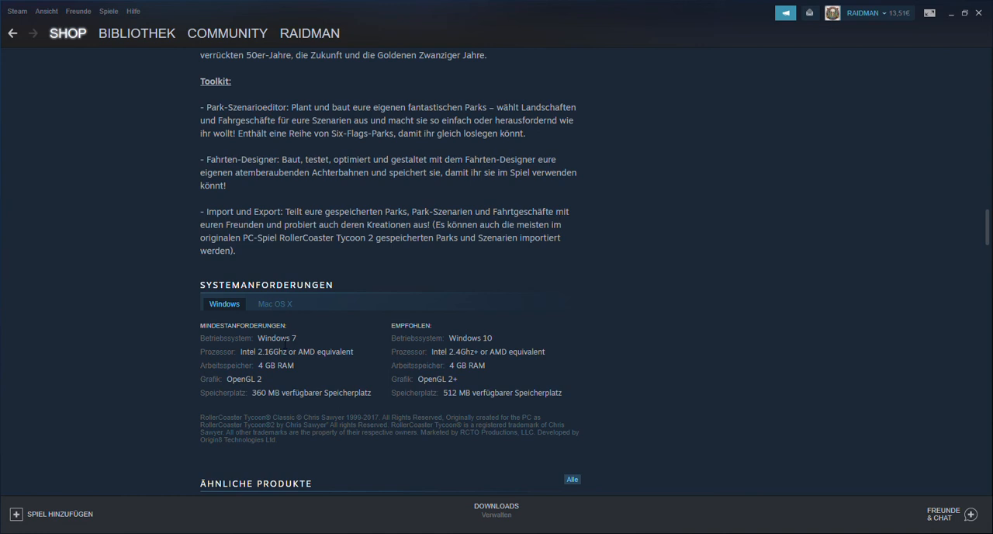
mouse_move(411, 339)
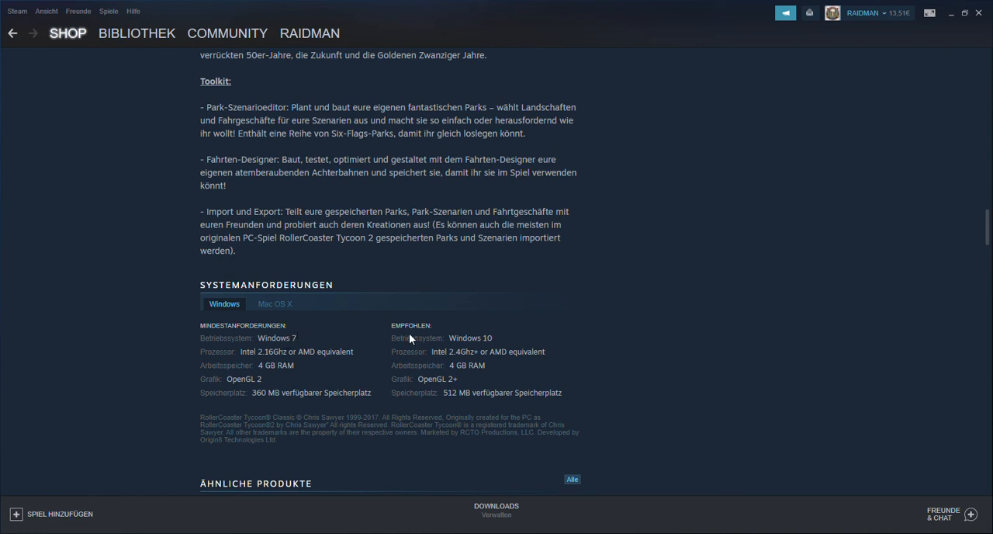
mouse_move(461, 347)
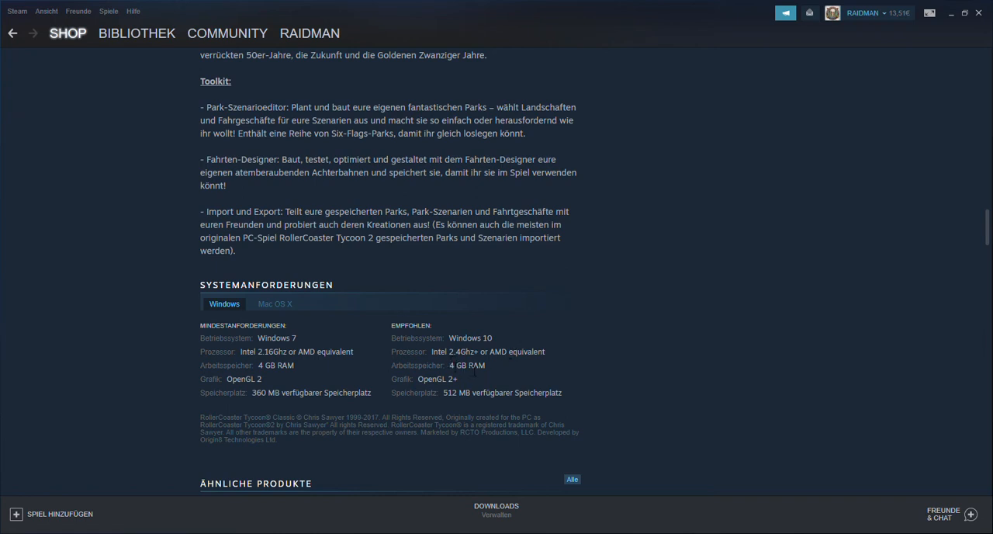
mouse_move(352, 341)
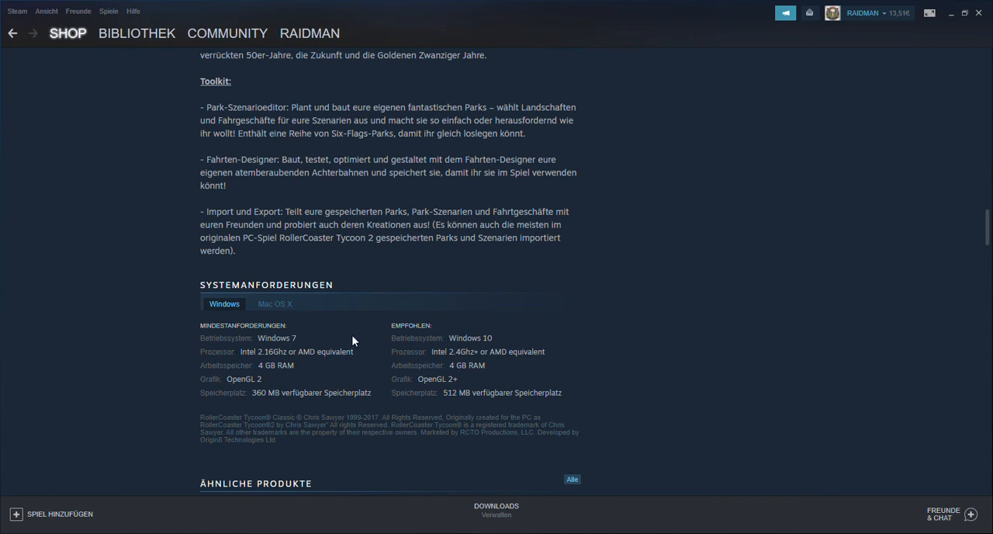
mouse_move(323, 346)
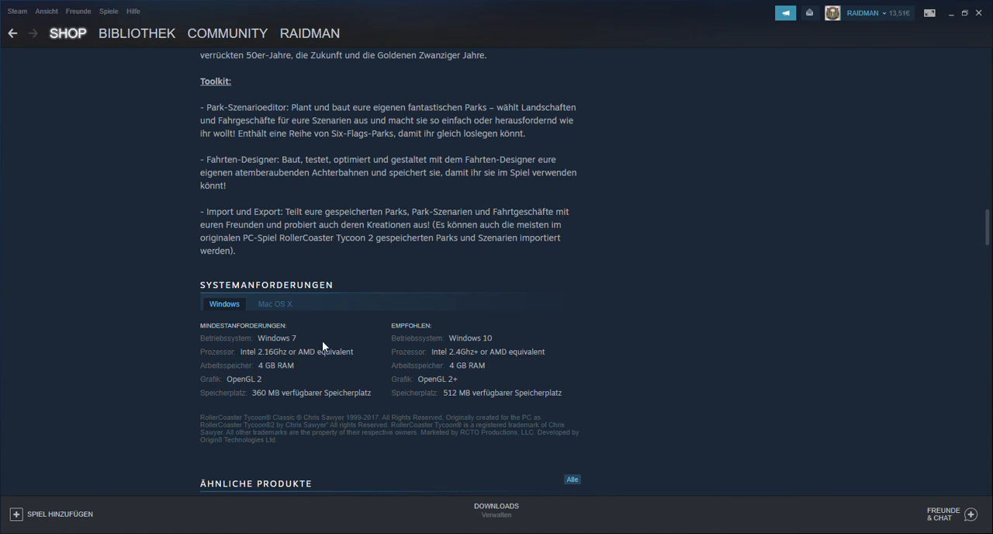
Return to the opening description paragraph beside the Steam Cloud, level-editor and EULA notes.
scroll(down, 3)
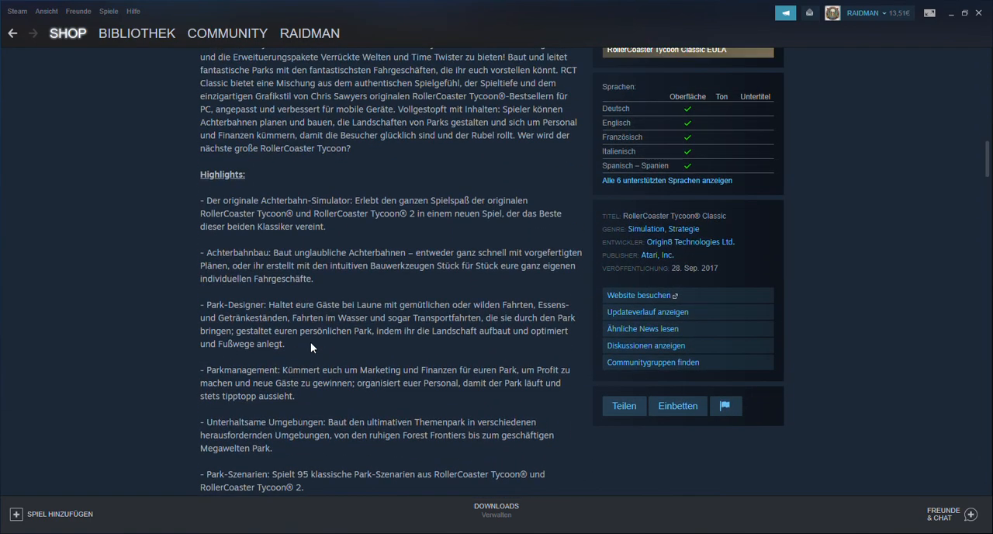
scroll(up, 3)
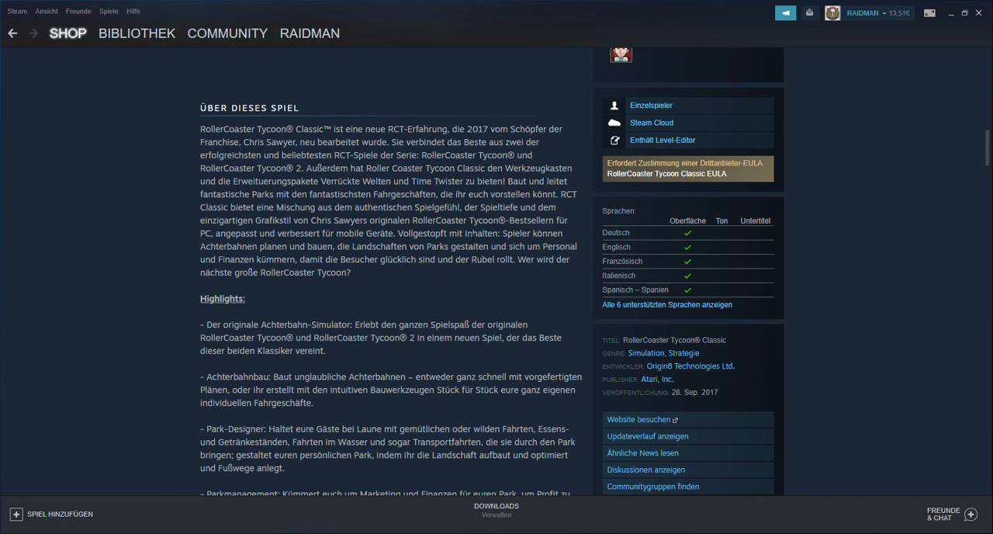
mouse_move(376, 275)
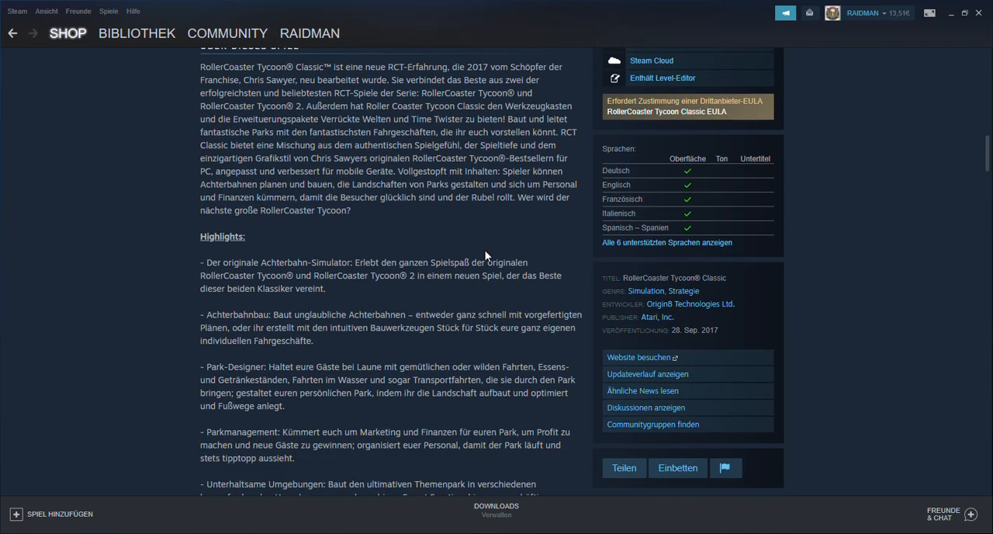
scroll(down, 3)
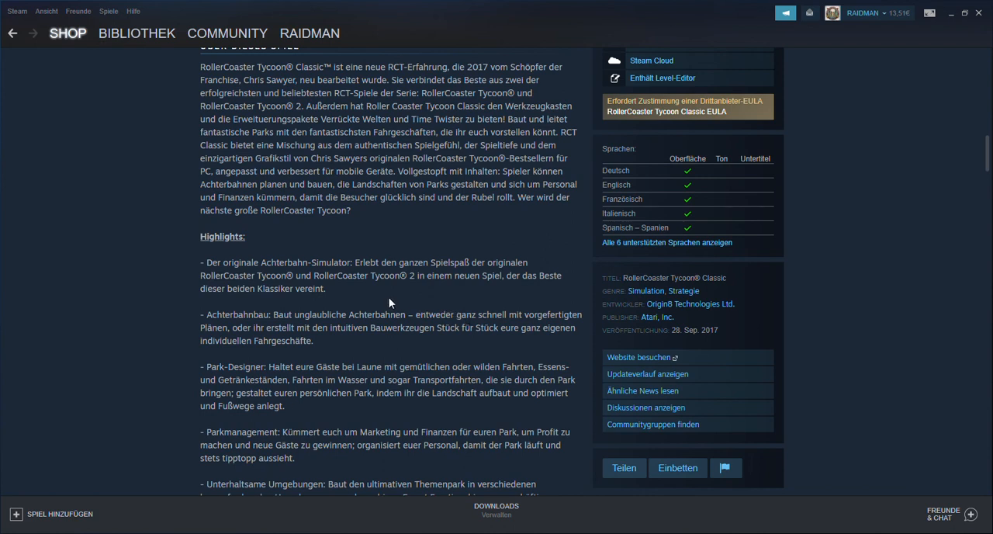
mouse_move(387, 303)
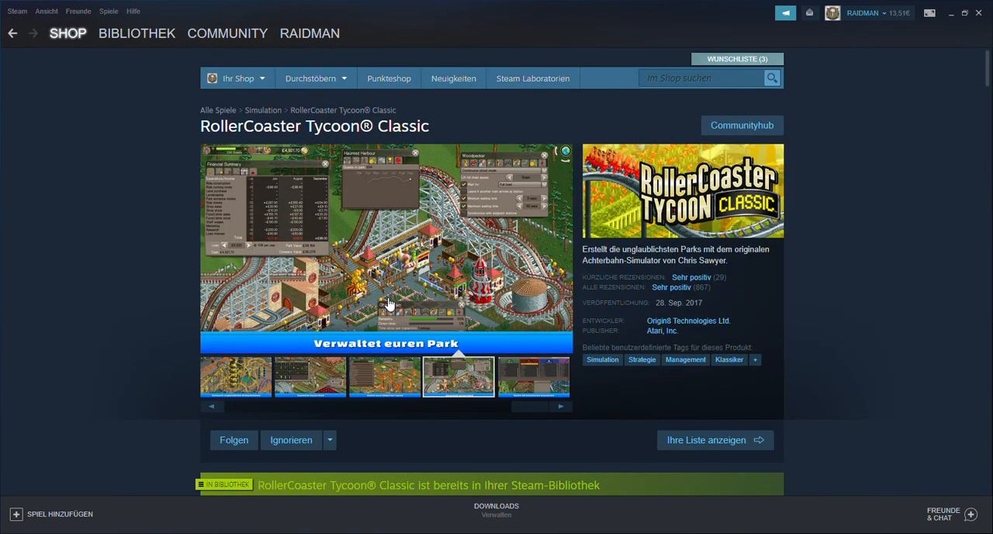
mouse_move(307, 240)
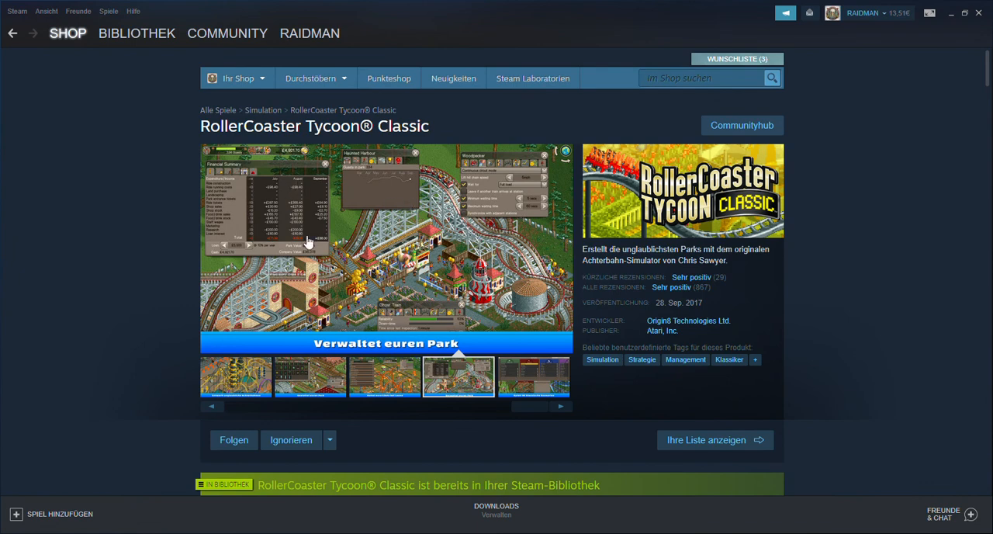
mouse_move(469, 236)
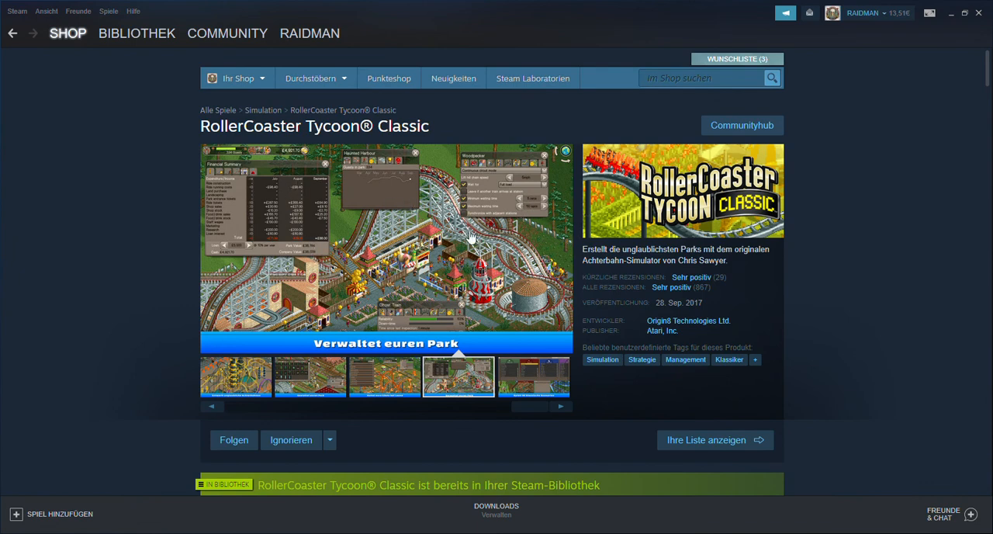
mouse_move(409, 204)
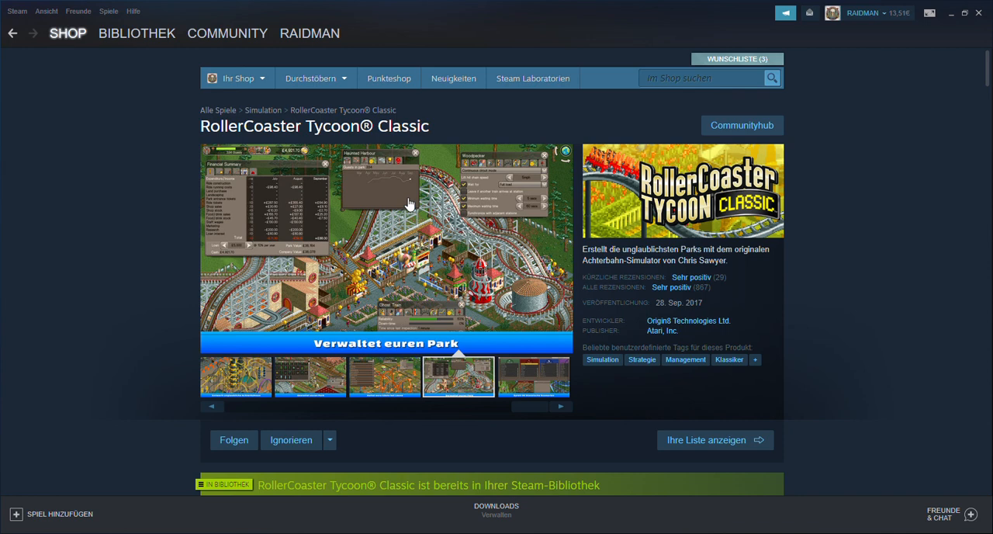
mouse_move(403, 183)
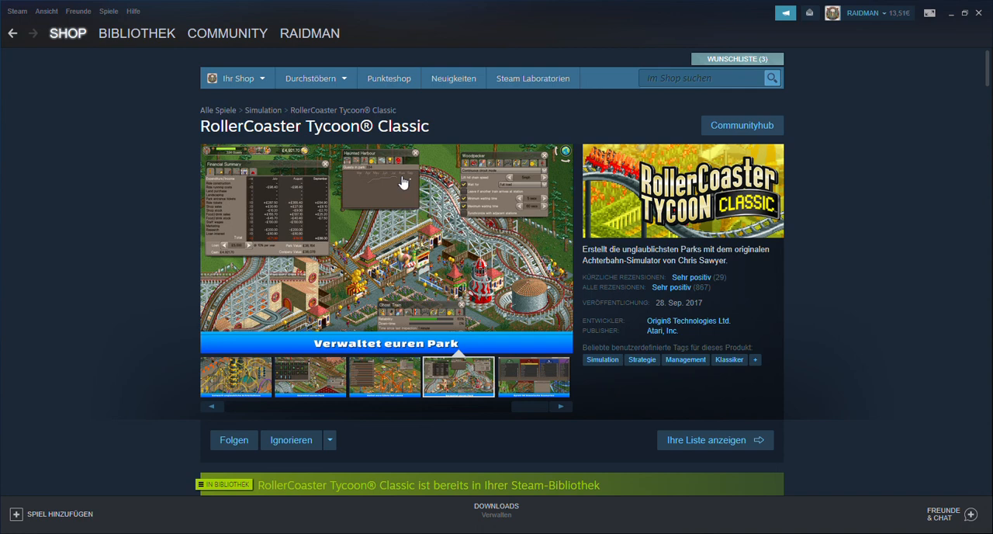
Show the 'Gestaltet euren Park' screenshot large in the gallery at the page top.
click(309, 376)
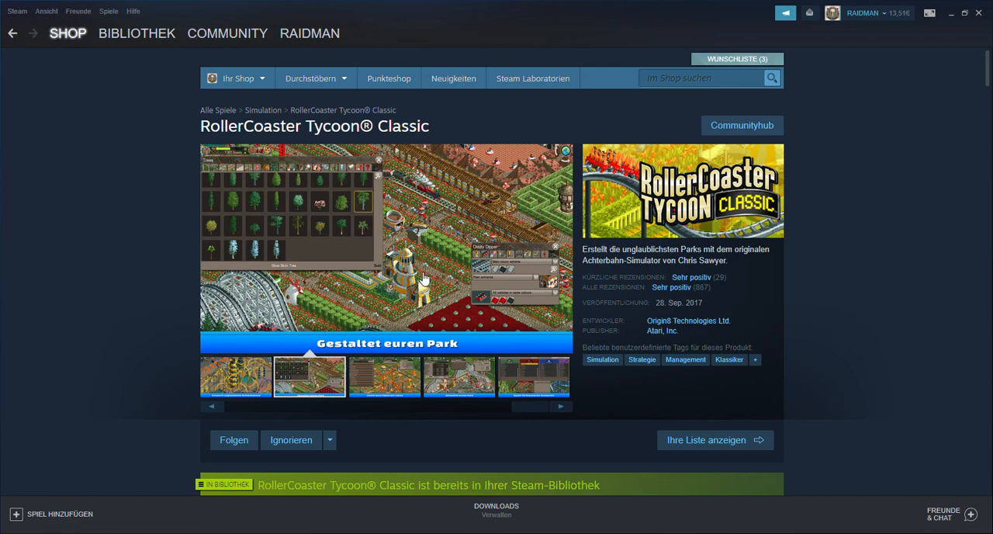
mouse_move(446, 247)
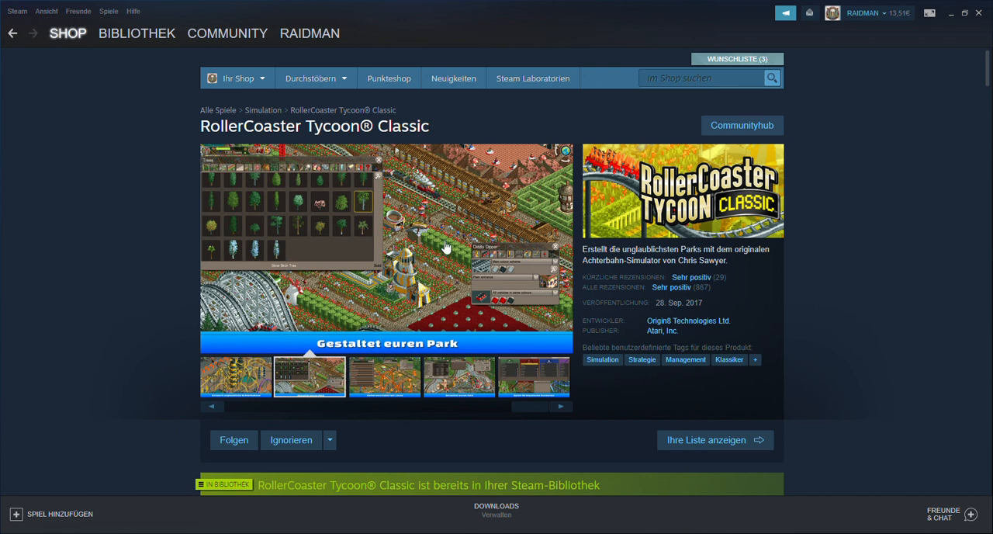
mouse_move(399, 301)
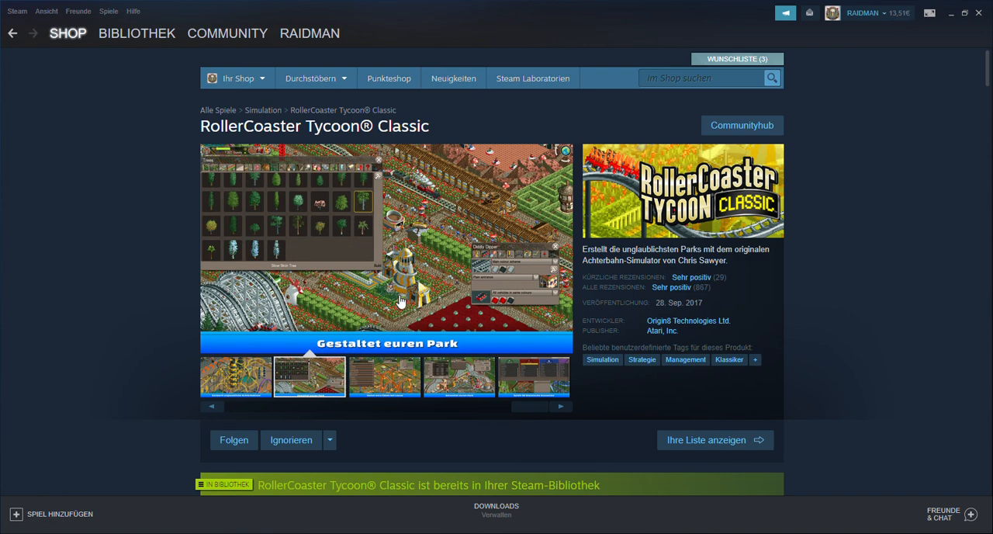
mouse_move(636, 221)
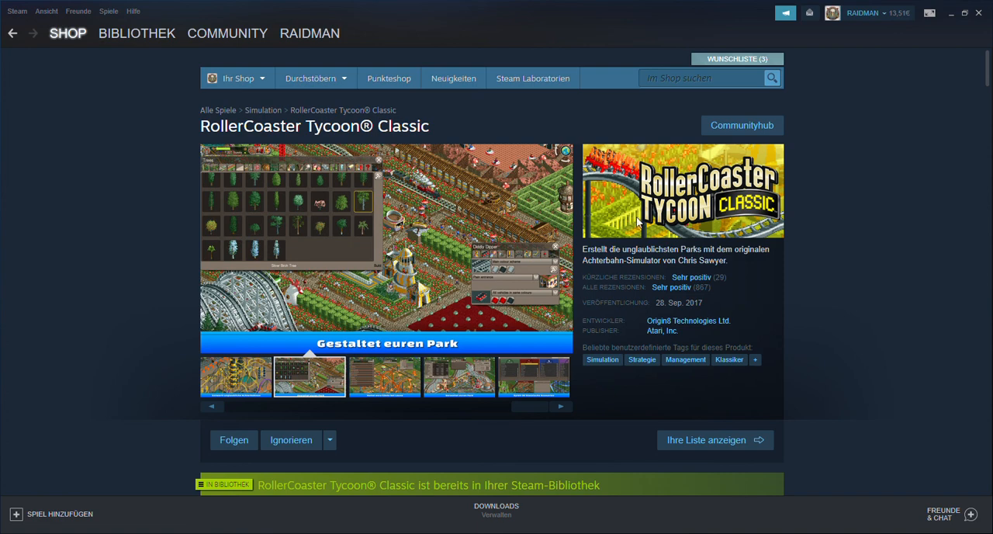